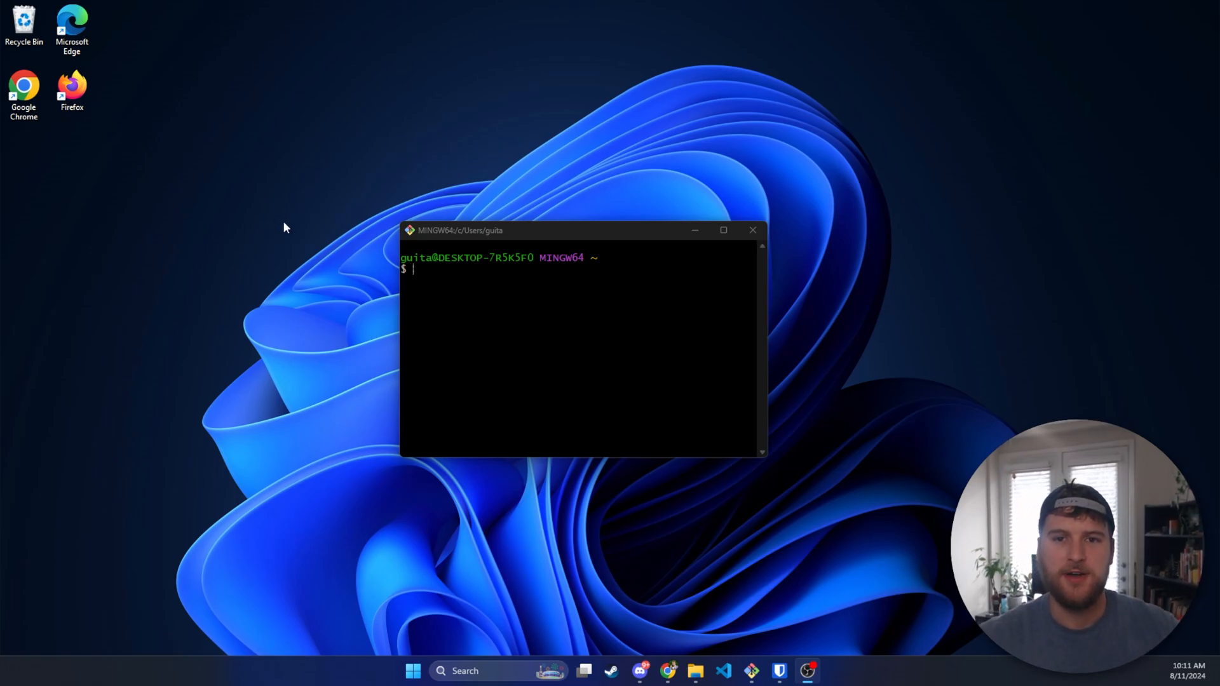
{"action": "mouse_move", "coordinate": [342, 84]}
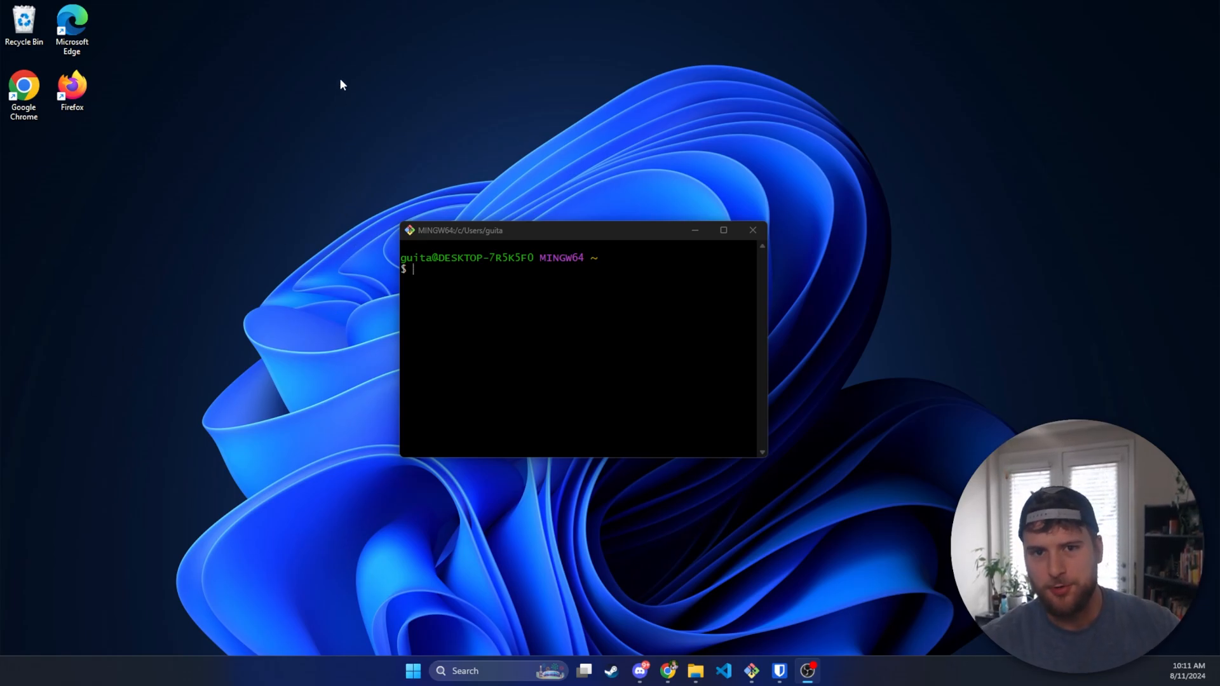
{"action": "mouse_move", "coordinate": [470, 269]}
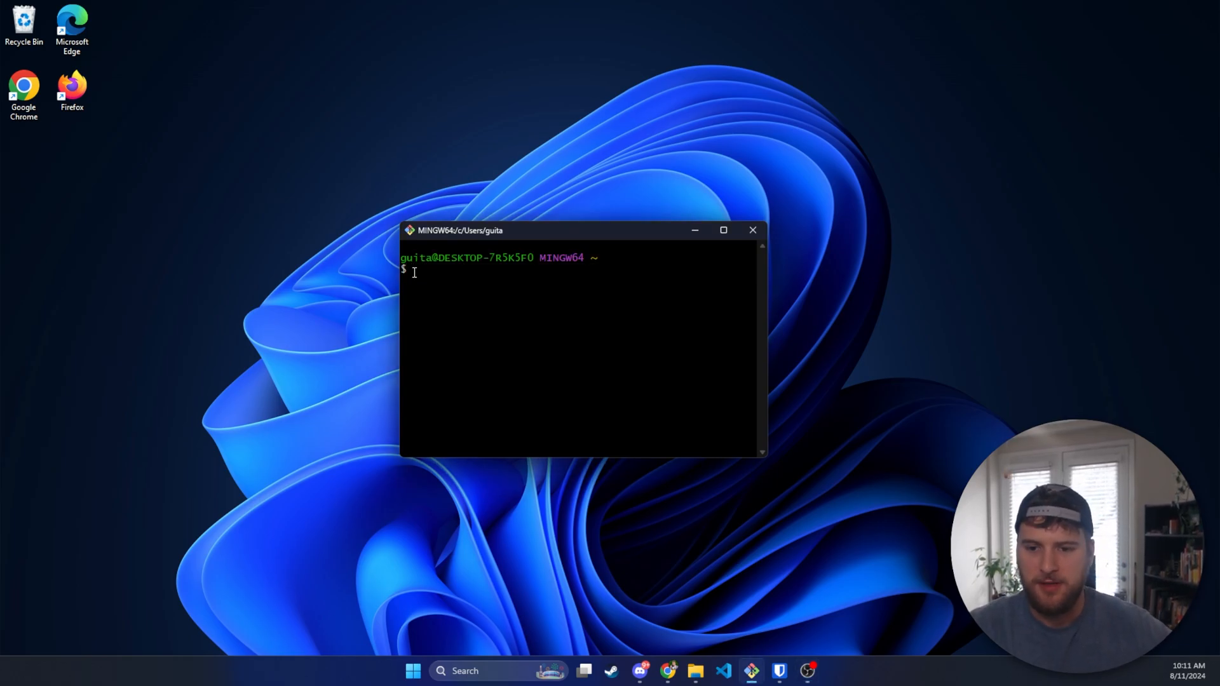
{"action": "mouse_move", "coordinate": [511, 405]}
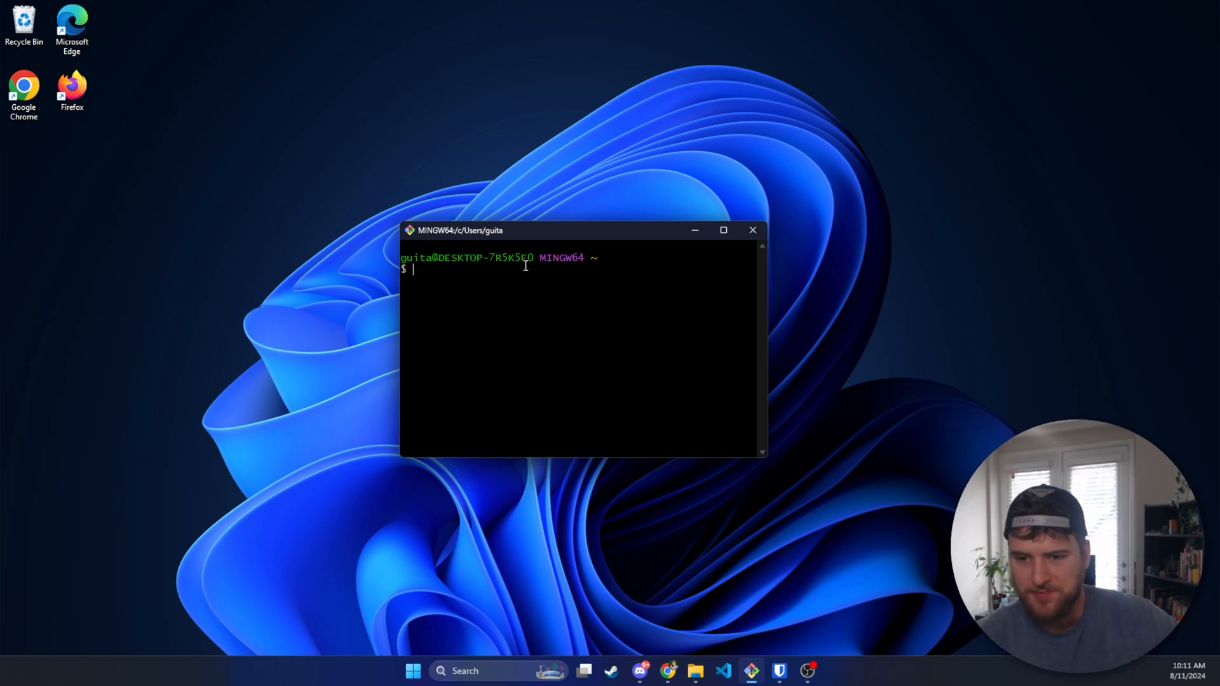
- Navigate the terminal into Documents/github/youtube-demos and on toward the new extensions folder
{"action": "type", "text": "cd"}
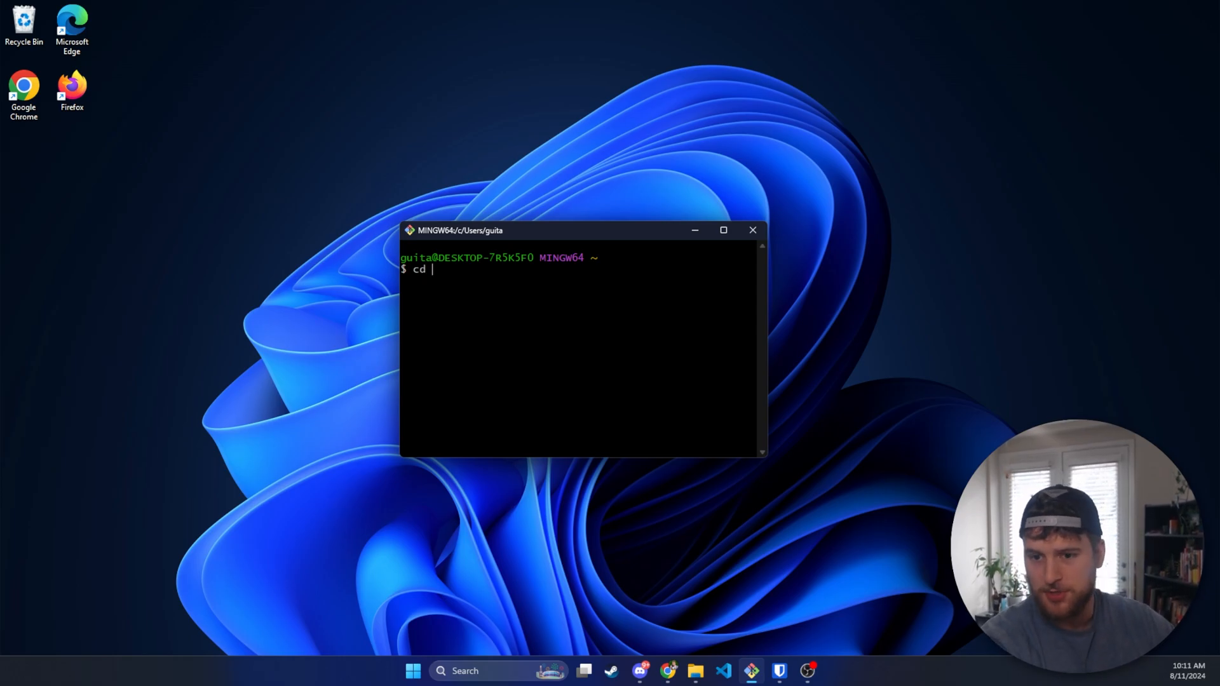
{"action": "type", "text": "Documents/g"}
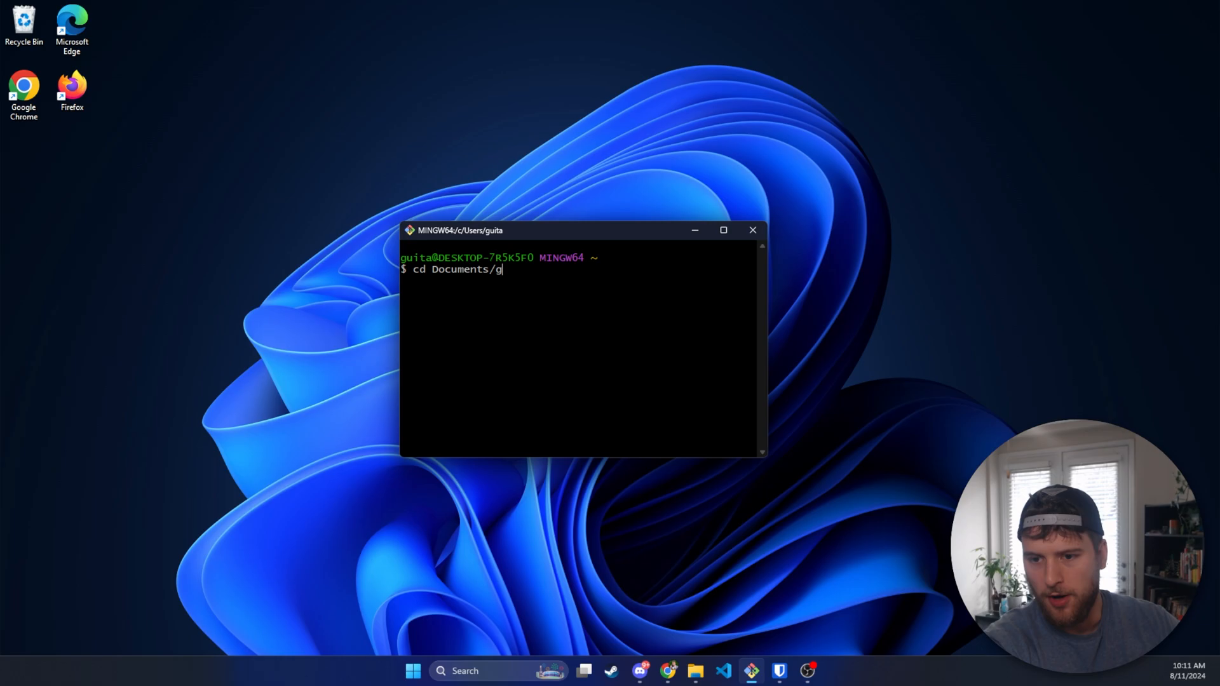
{"action": "type", "text": "ithub"}
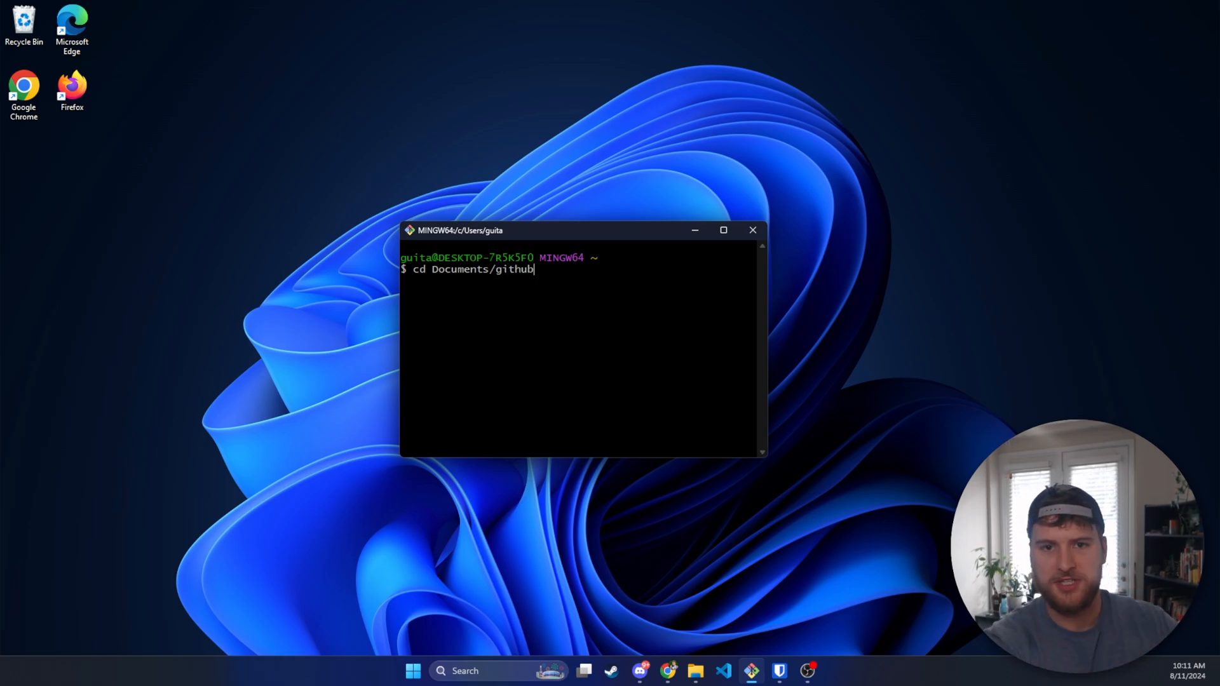
{"action": "type", "text": "cd youtube-demos/"}
{"action": "type", "text": "code"}
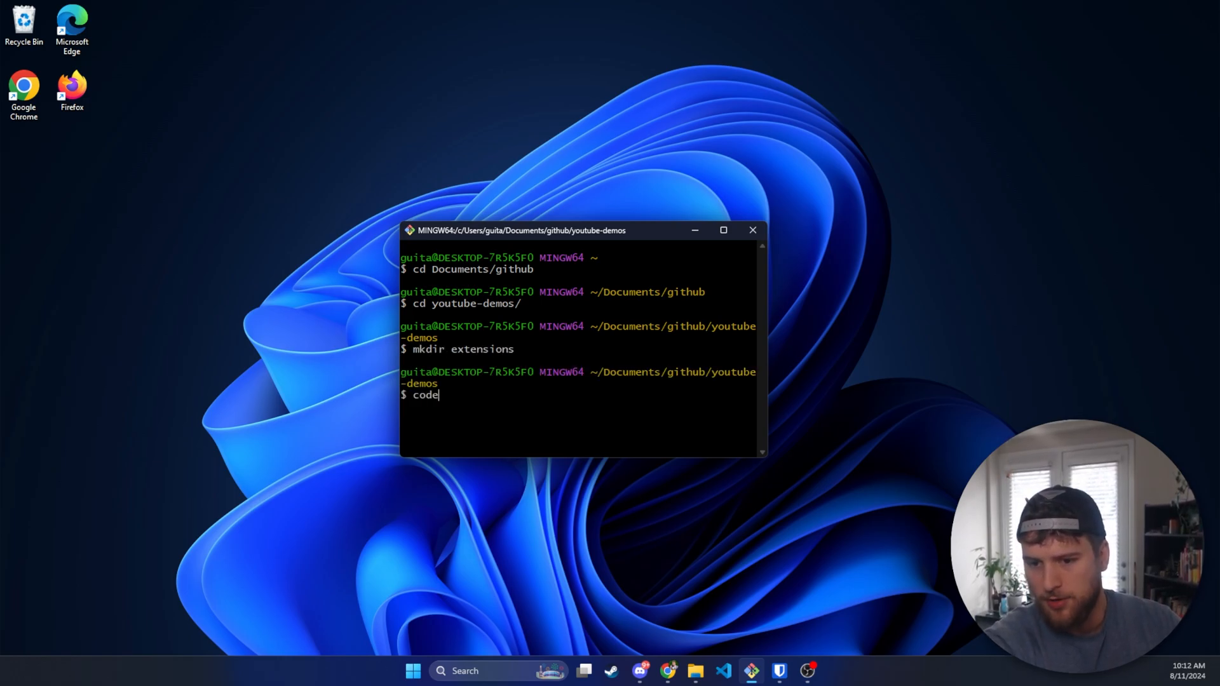
{"action": "type", "text": "cd extensions/"}
{"action": "type", "text": "code ."}
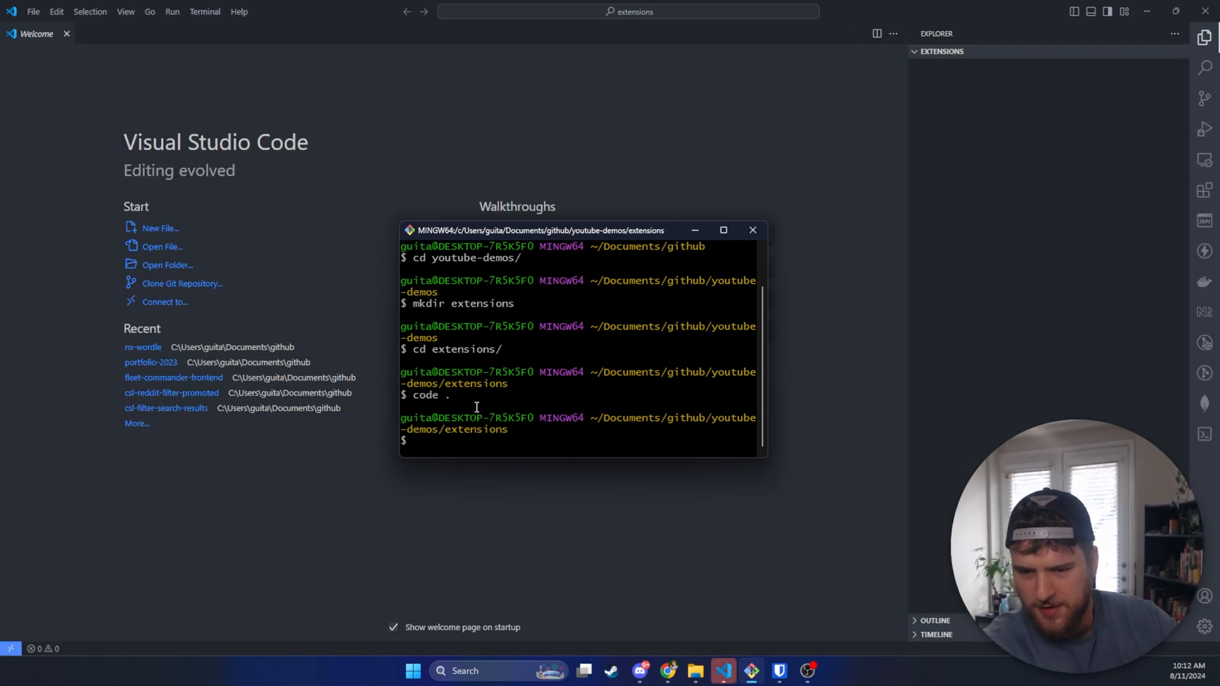
- Create empty manifest.json and popup.html files with touch
{"action": "type", "text": "touch manig"}
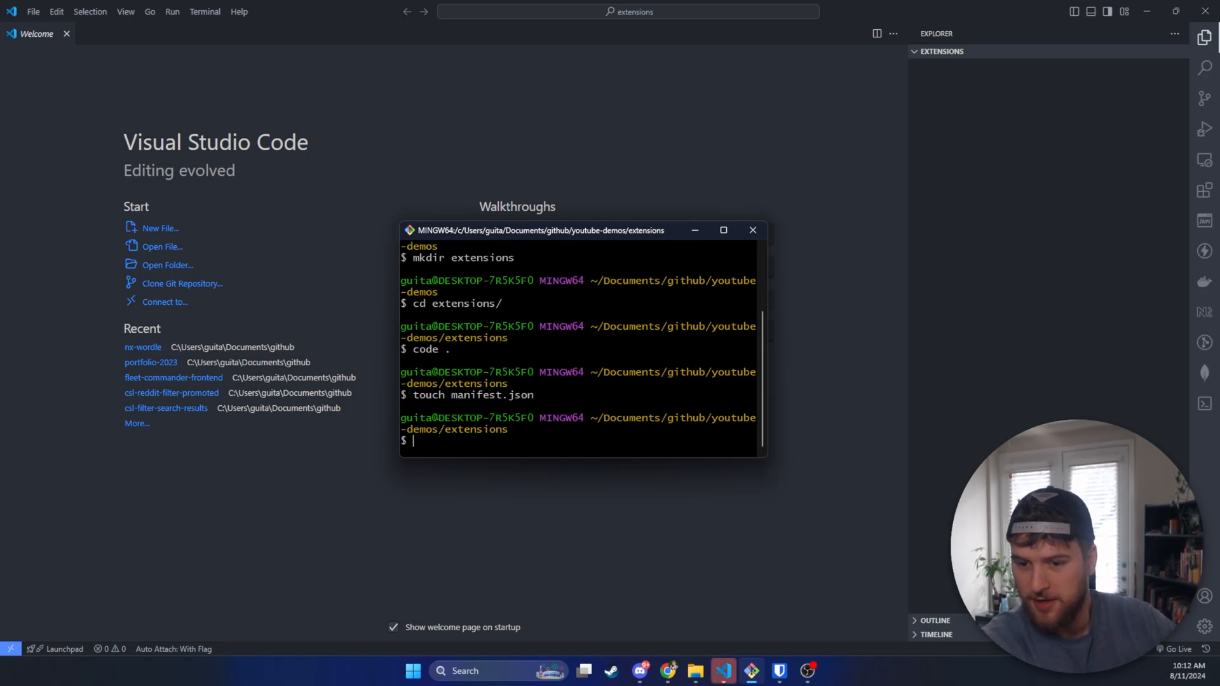
{"action": "type", "text": "tou"}
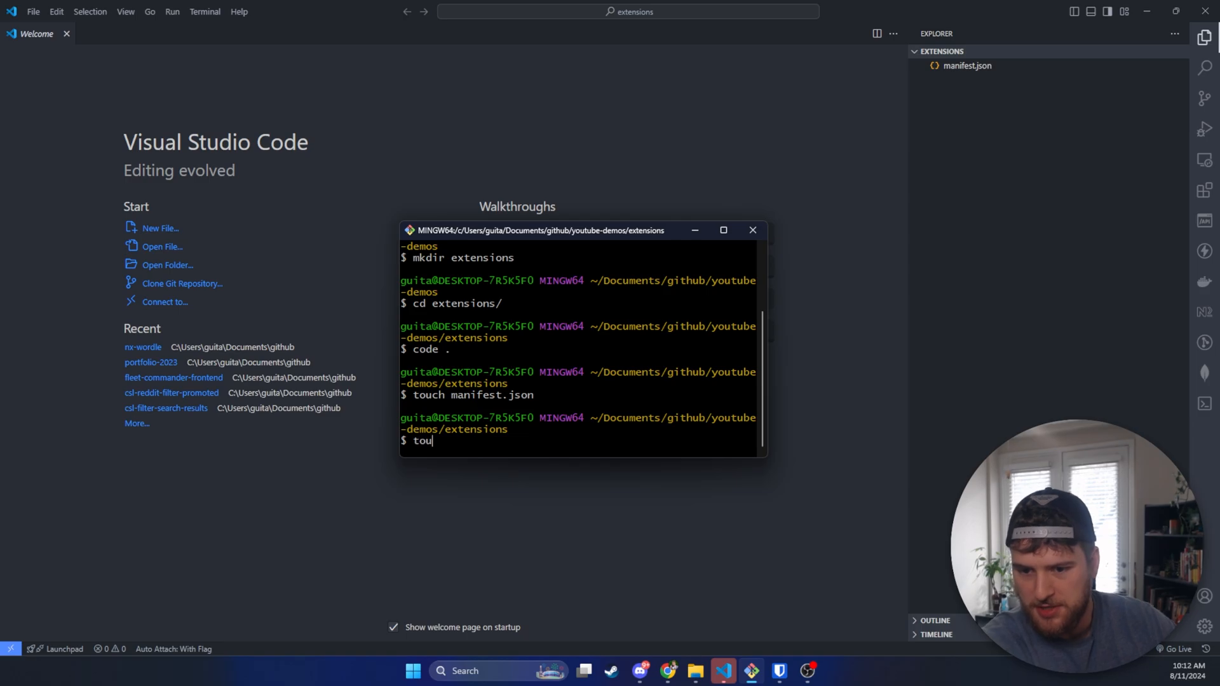
{"action": "type", "text": "ch·"}
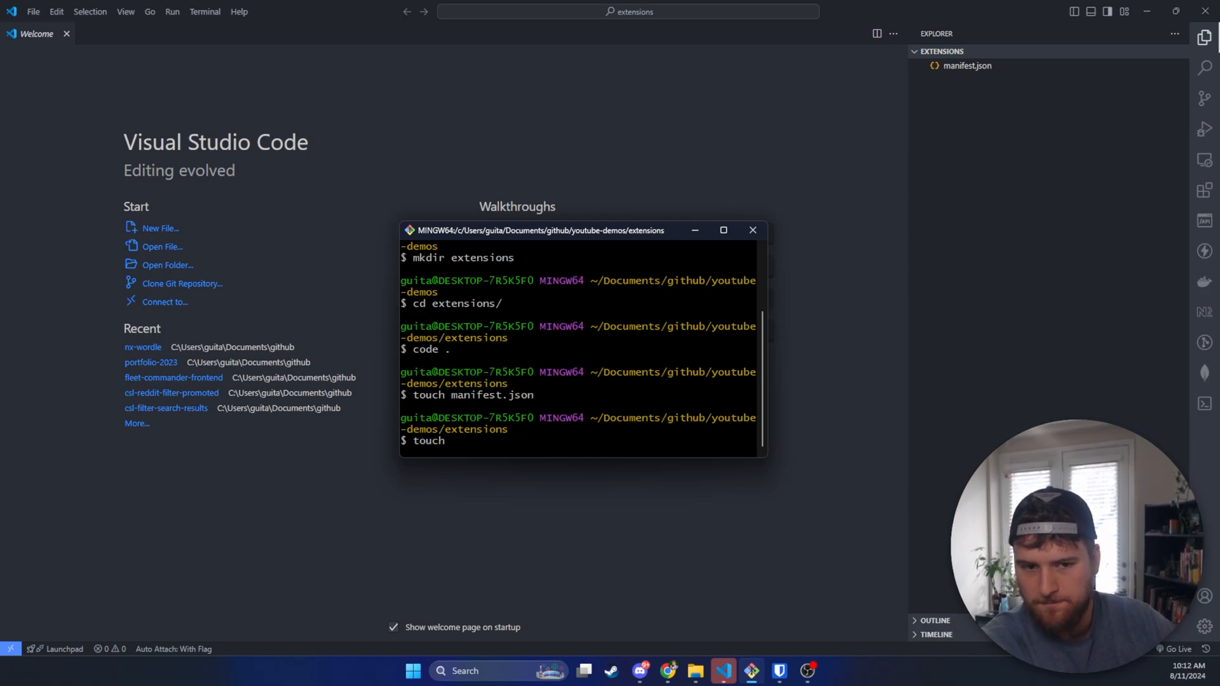
{"action": "type", "text": "popup.html"}
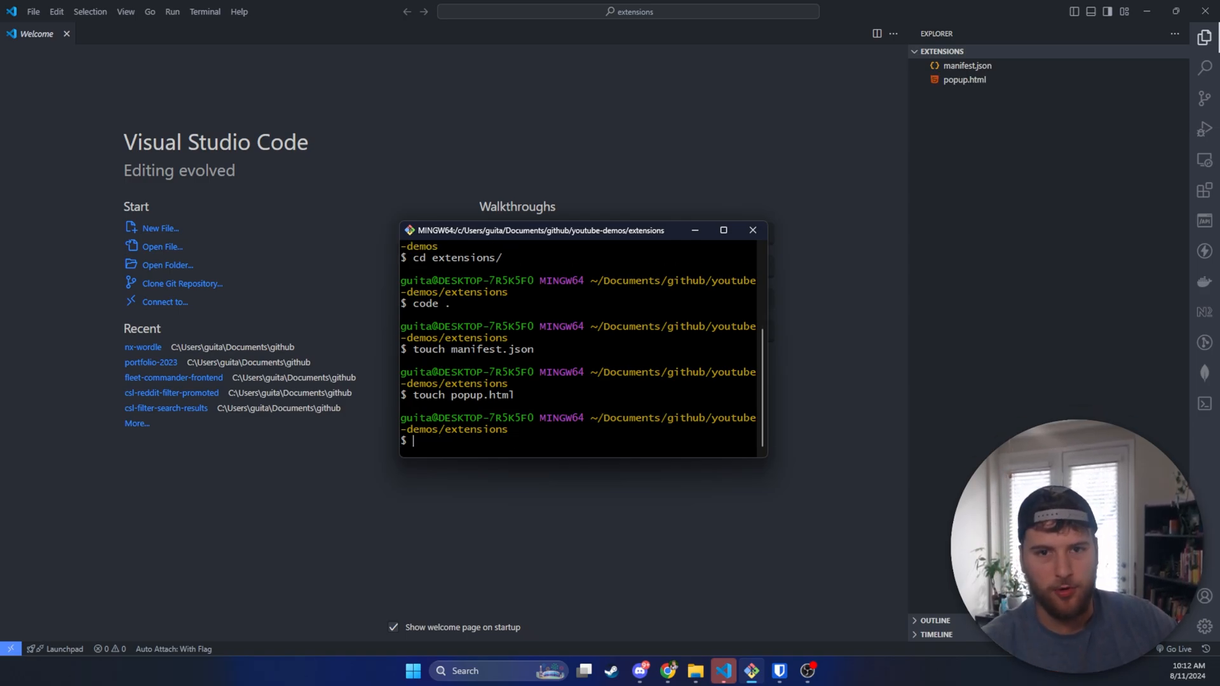
{"action": "mouse_move", "coordinate": [760, 227]}
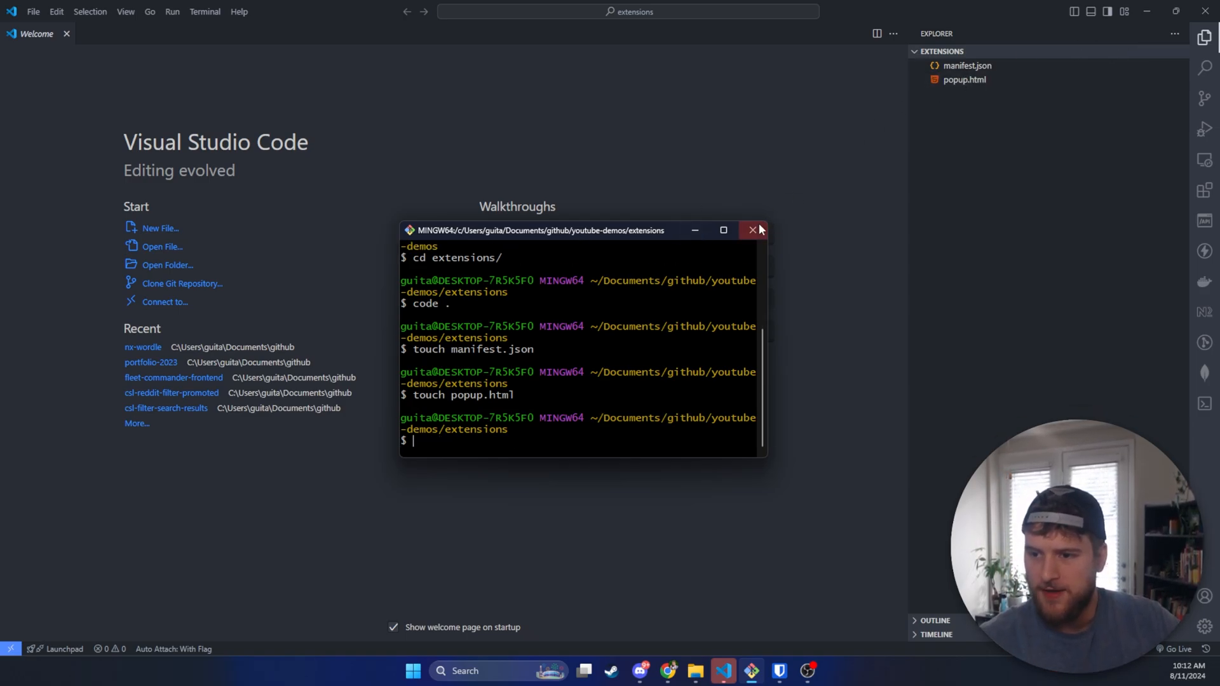
- Close Git Bash and start manifest.json with a JSON object naming the extension Extension Tutorial
{"action": "left_click", "coordinate": [751, 230]}
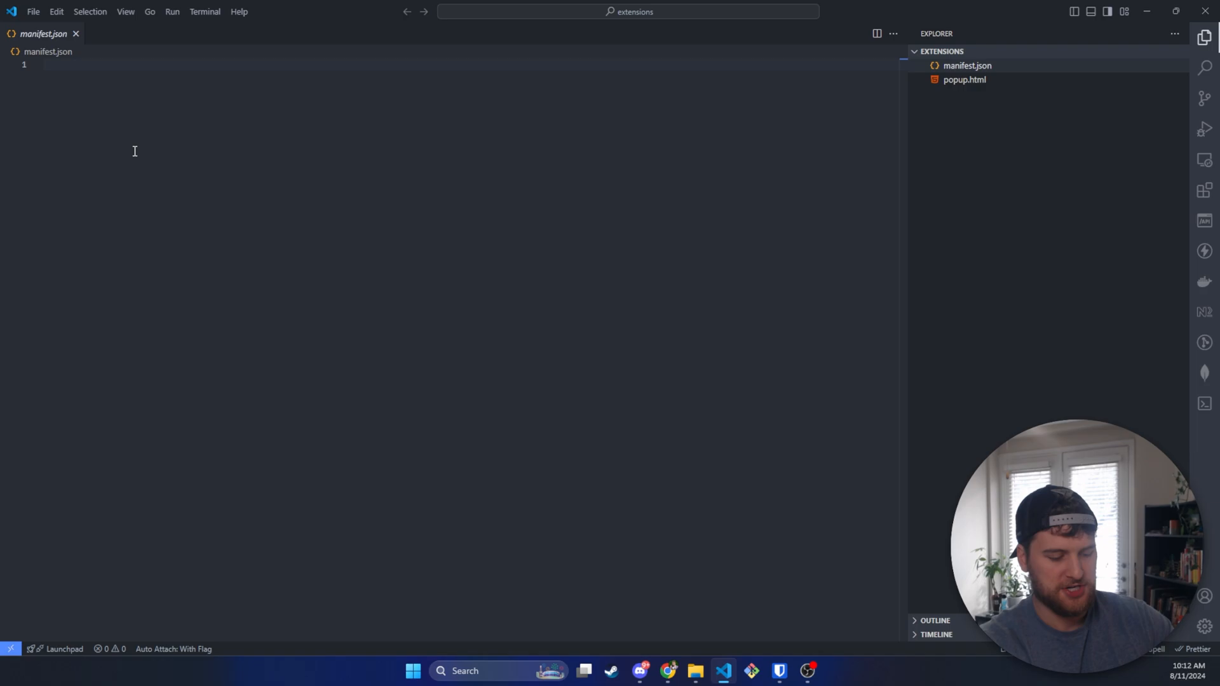
{"action": "type", "text": "{}"}
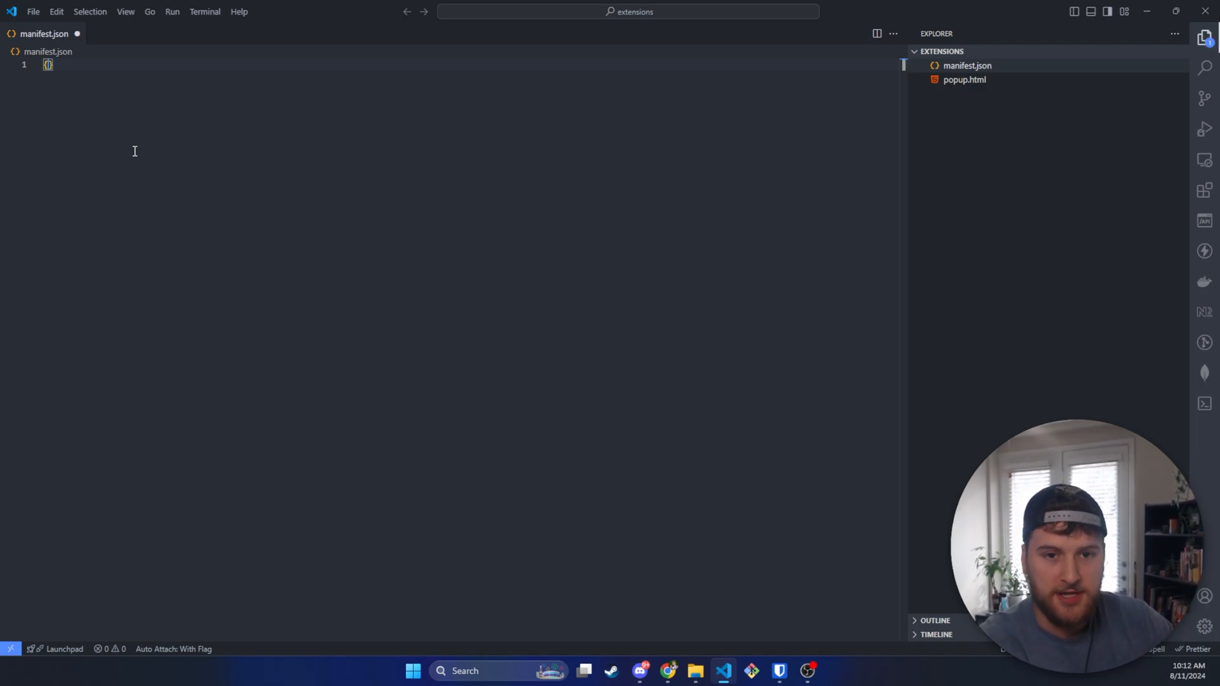
{"action": "key", "text": "Enter"}
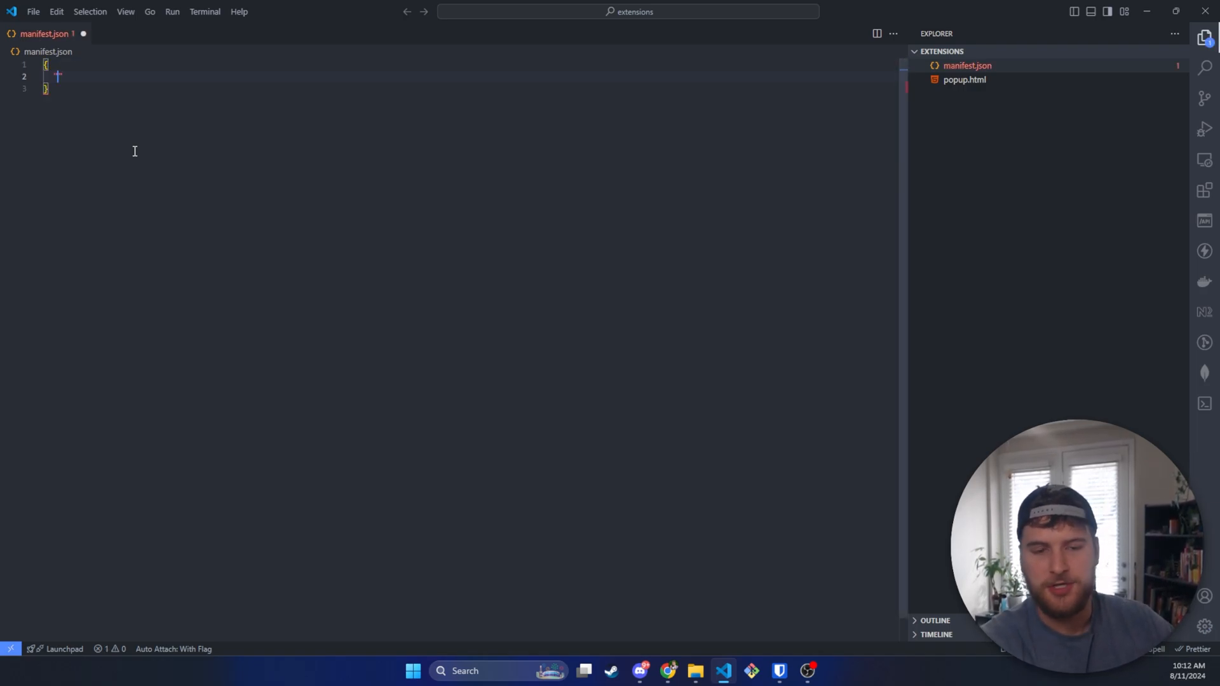
{"action": "type", "text": "\"name\""}
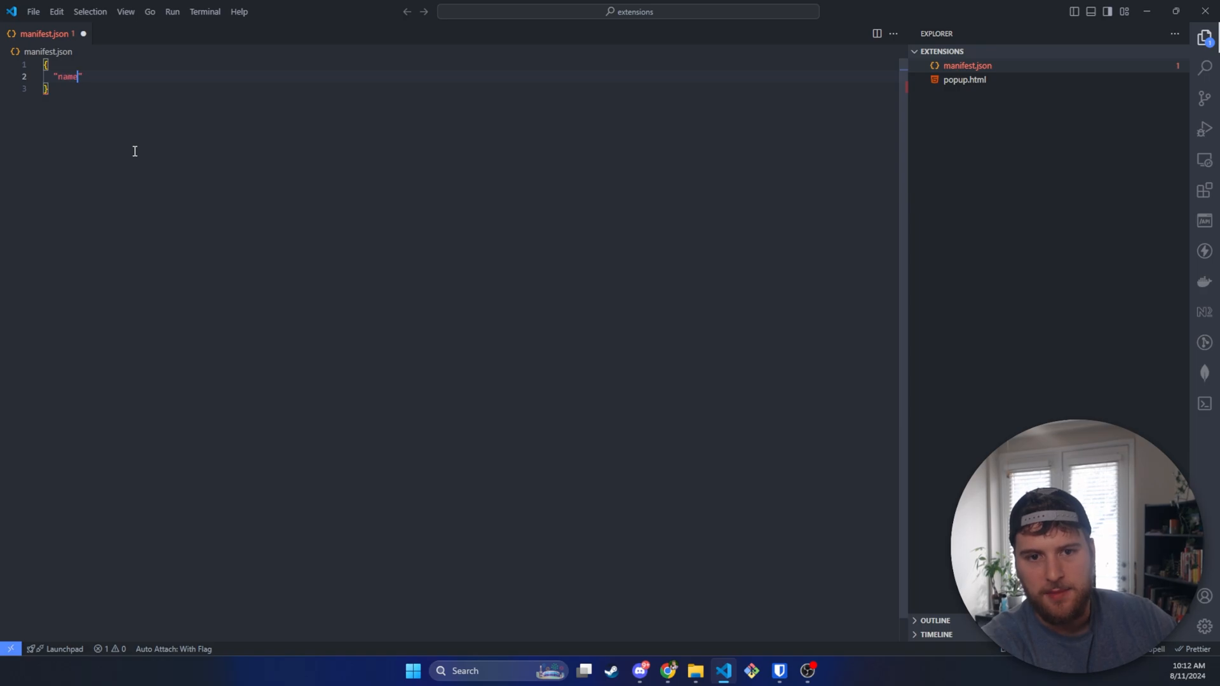
{"action": "type", "text": ": \"\""}
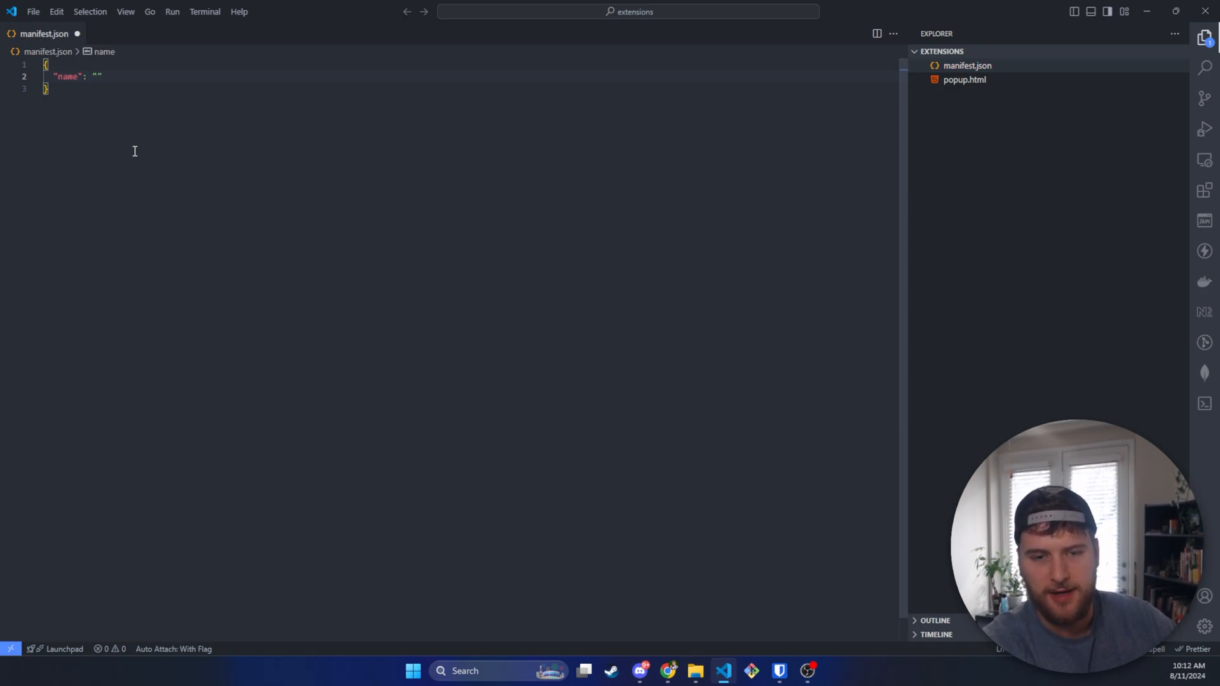
{"action": "type", "text": "Extension Tutorial"}
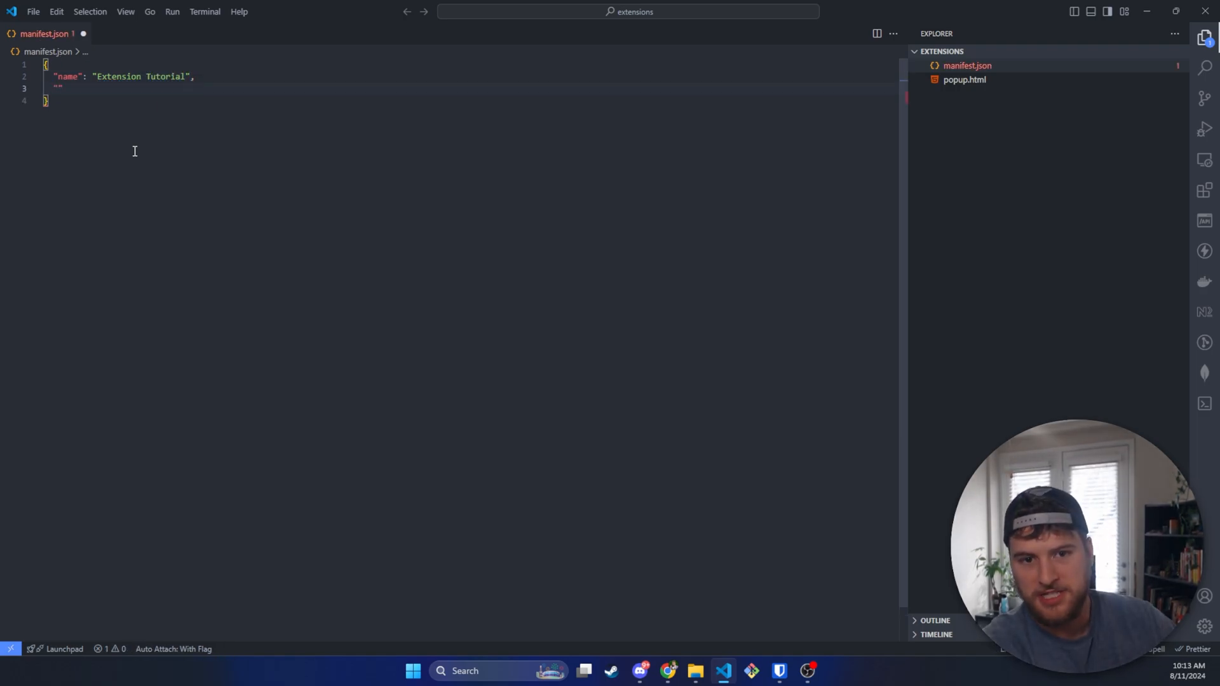
- Add manifest_version 3 at the top and version 1.0.0 to the manifest
{"action": "type", "text": "\"manifest_version"}
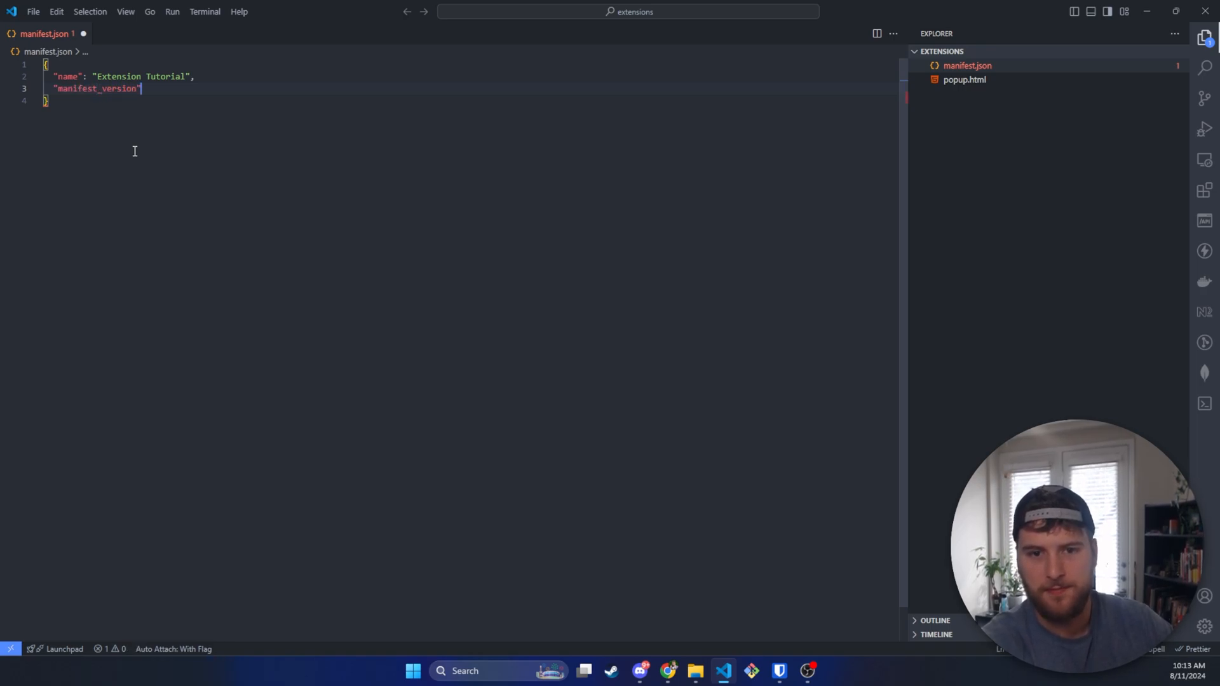
{"action": "type", "text": ": 3"}
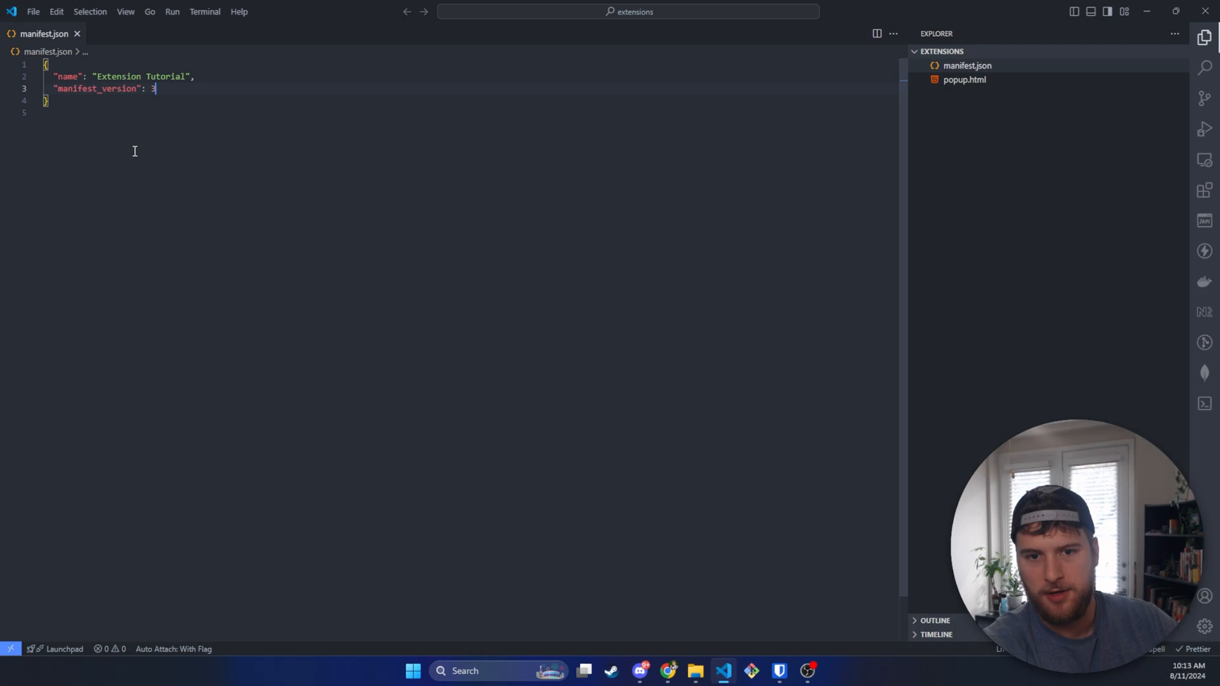
{"action": "key", "text": "Enter"}
{"action": "type", "text": "\"description\": \"Tutorial on building chrome extensions\","}
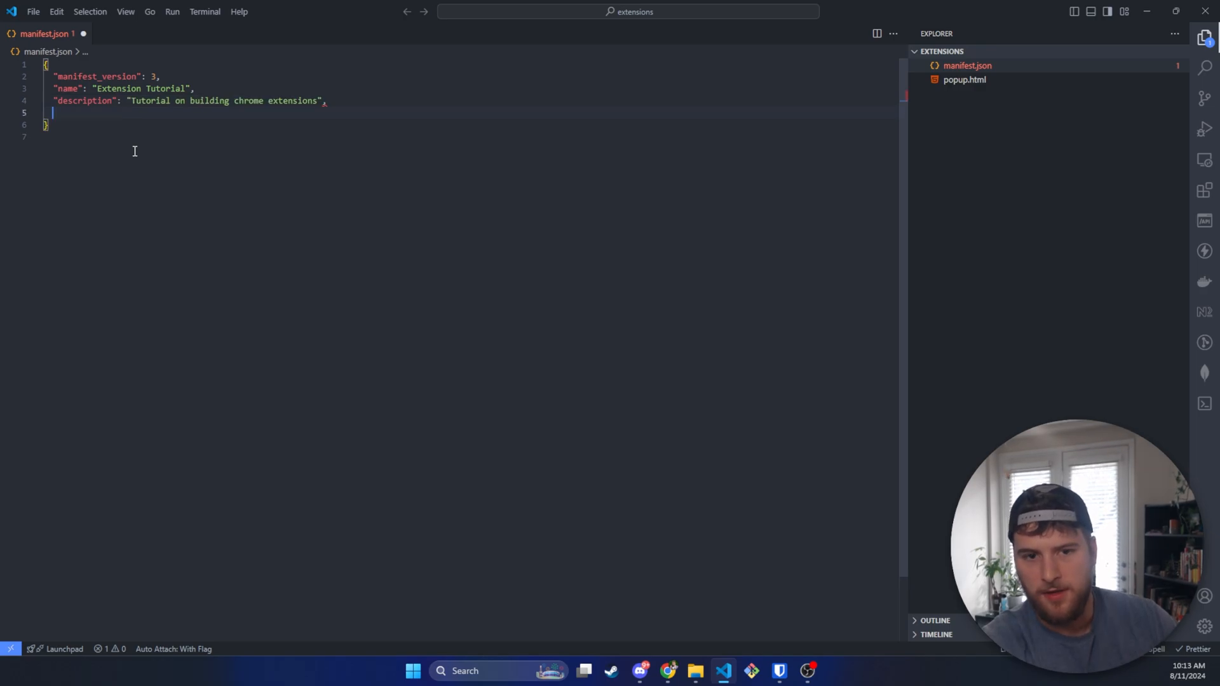
{"action": "type", "text": "\"version\":"}
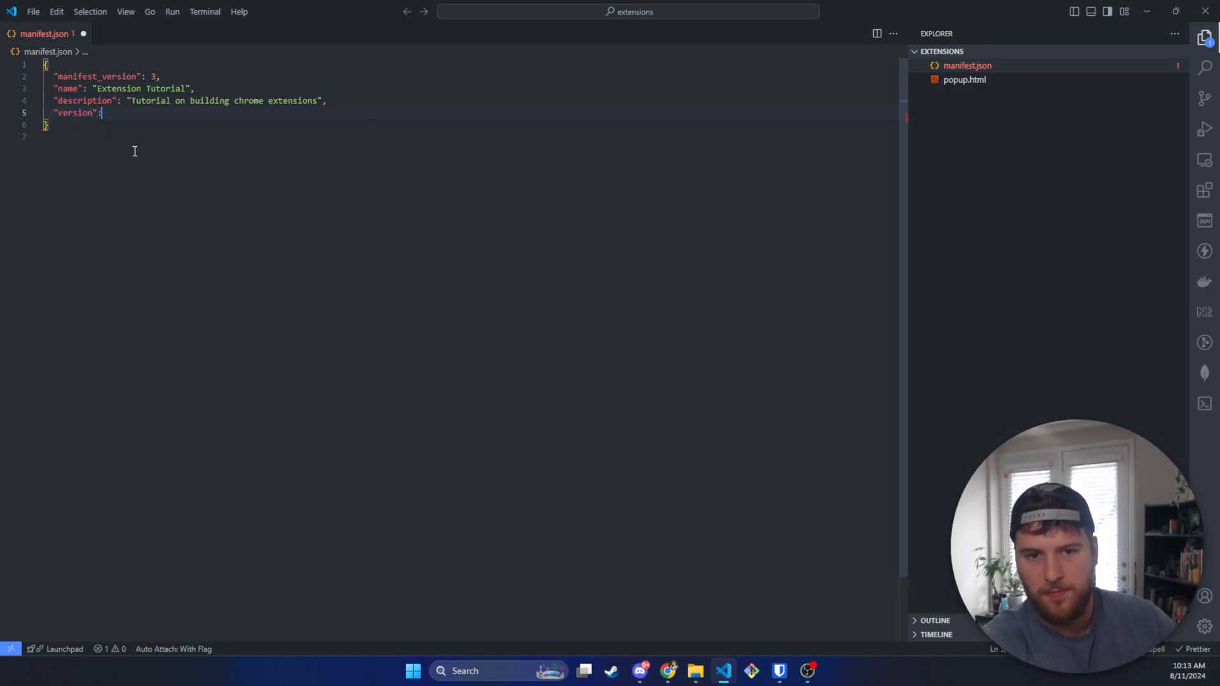
{"action": "type", "text": "1.0.0\","}
{"action": "type", "text": "\"action\": {"}
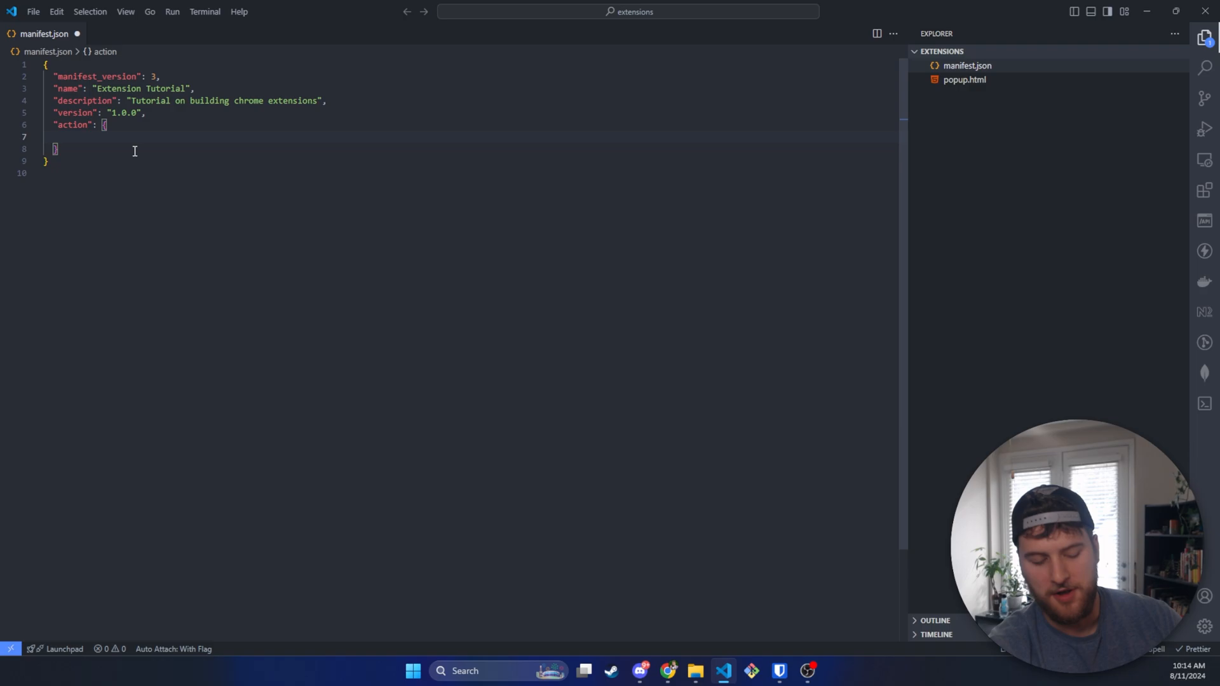
- Add an empty default_popup entry and a default_icon key inside the action block
{"action": "type", "text": "\"deca\""}
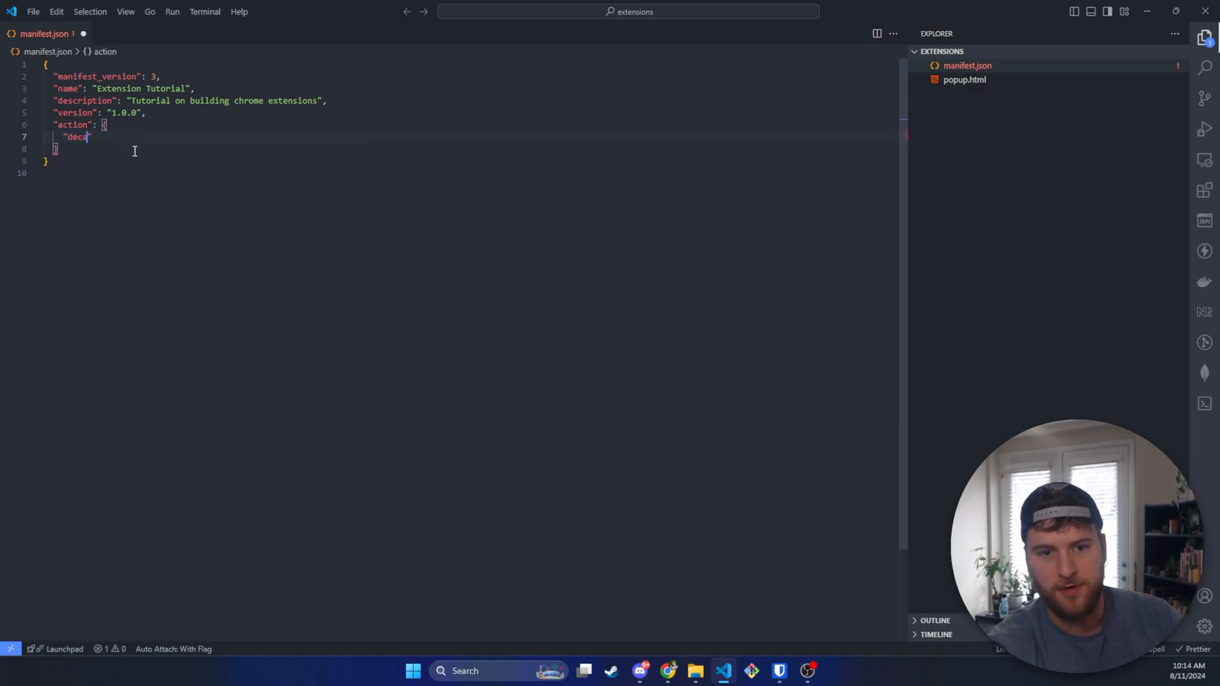
{"action": "type", "text": "t"}
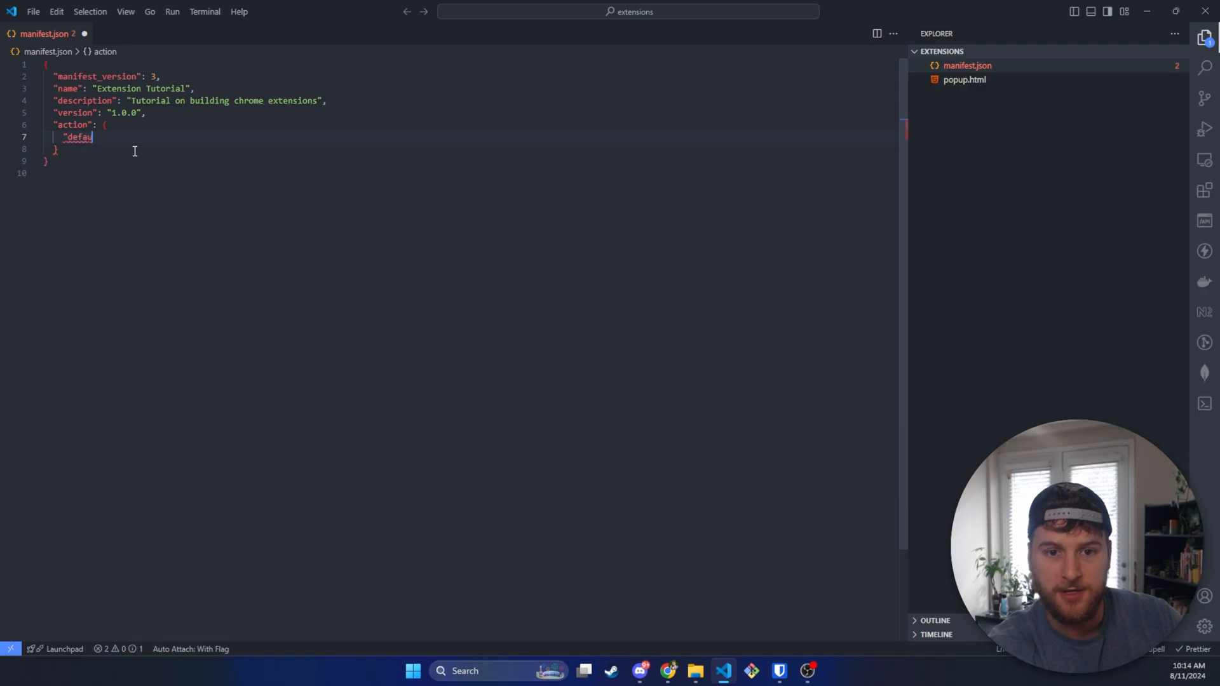
{"action": "type", "text": "lt_popup\""}
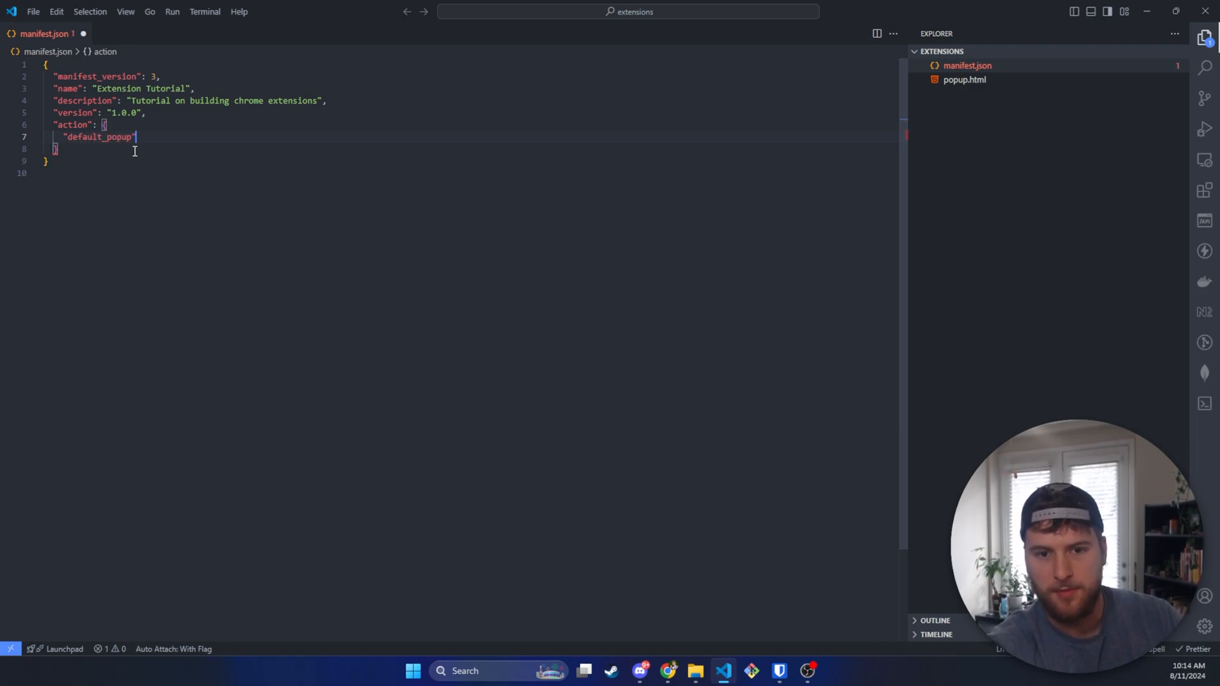
{"action": "type", "text": ": \"\""}
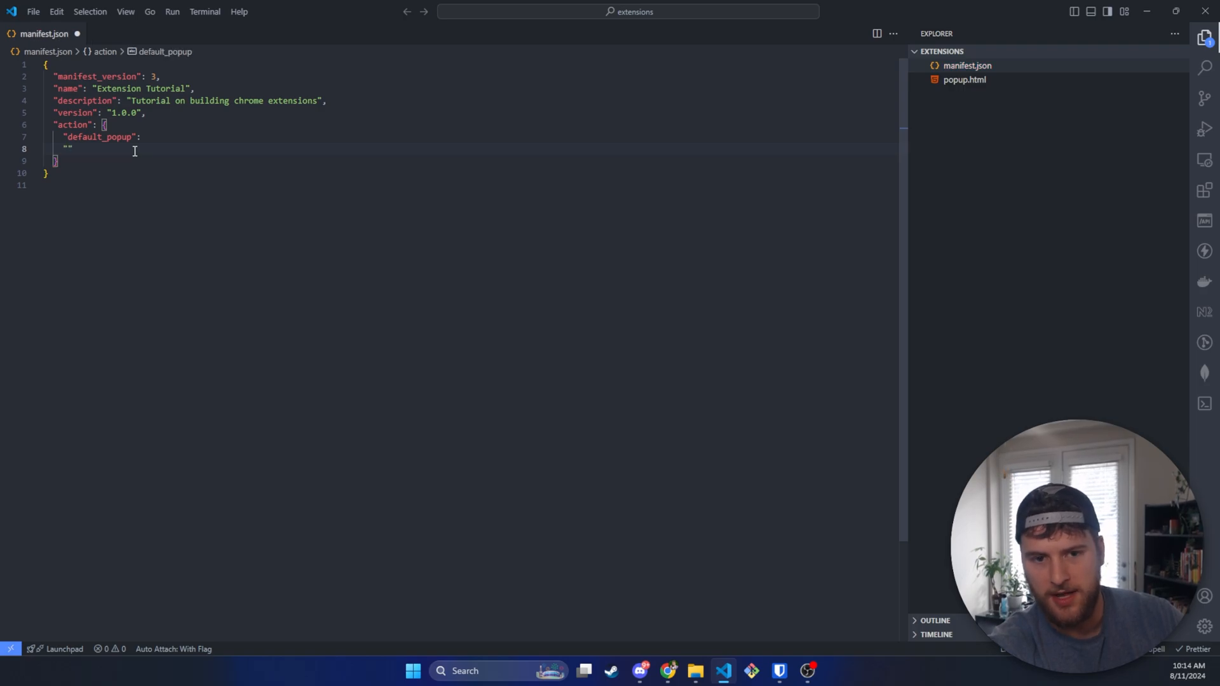
{"action": "type", "text": "\"default_i"}
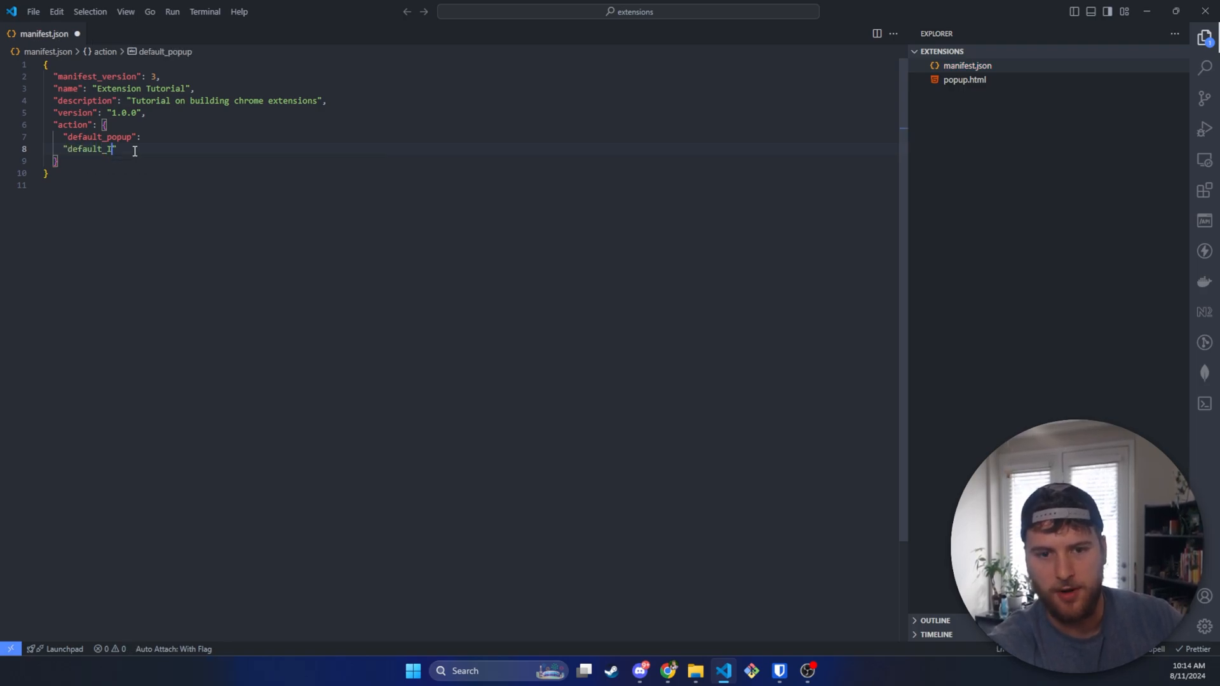
{"action": "type", "text": "con\""}
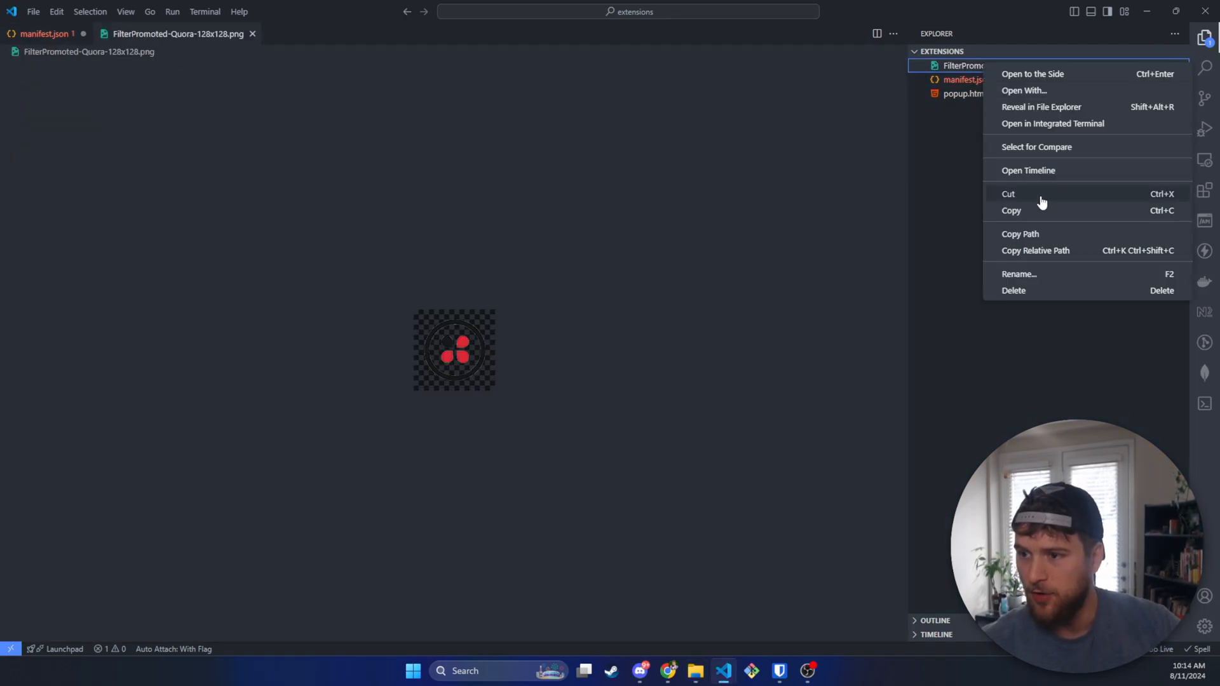
- Point default_icon to ./FilterPromoted-Quora-128x128.png and default_popup to popup.html
{"action": "left_click", "coordinate": [1019, 274]}
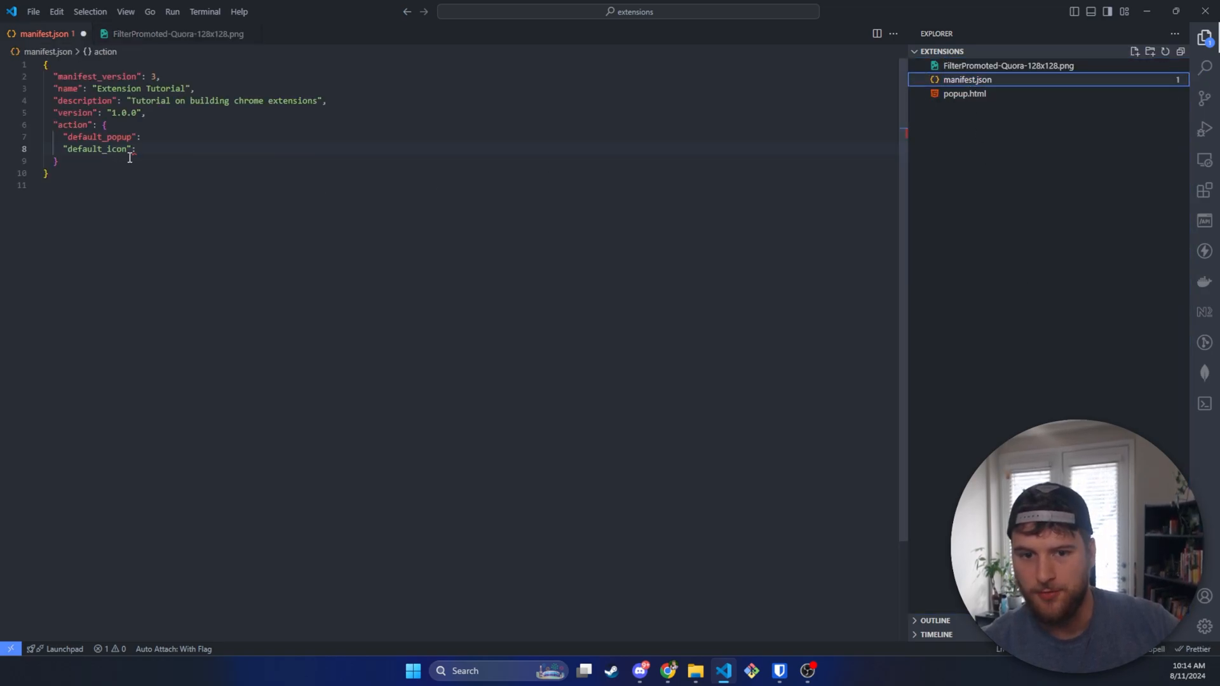
{"action": "type", "text": "\"\""}
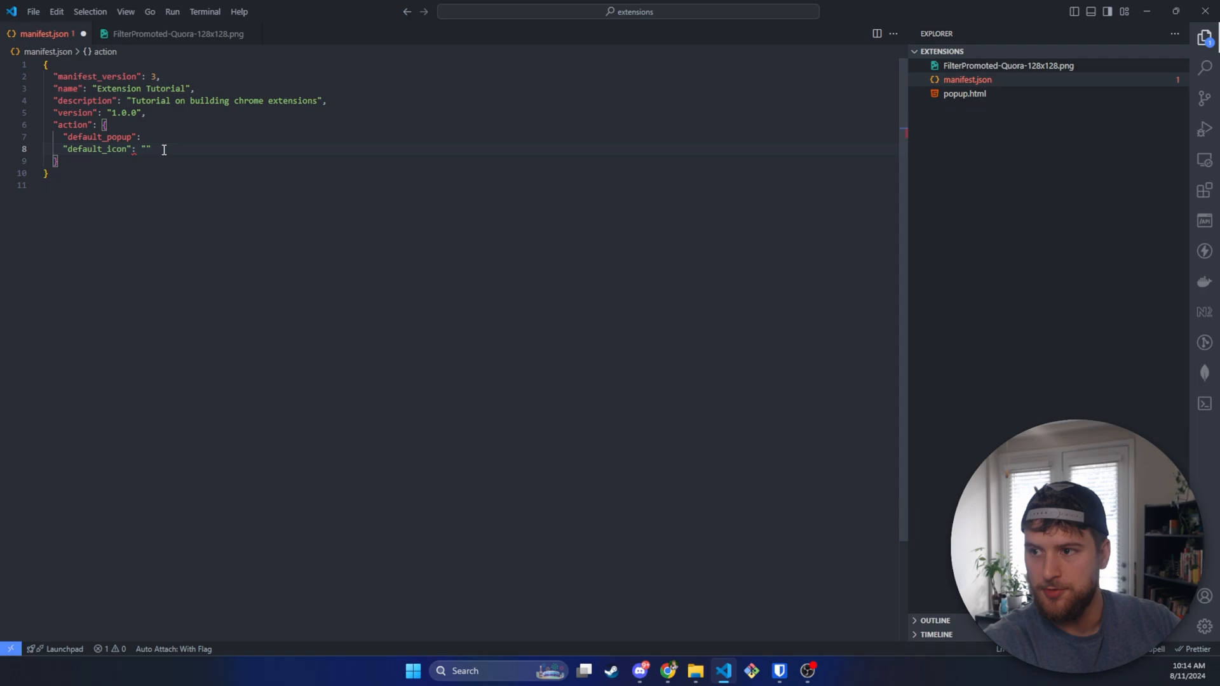
{"action": "type", "text": "./FilterPromoted-Quora-128x128"}
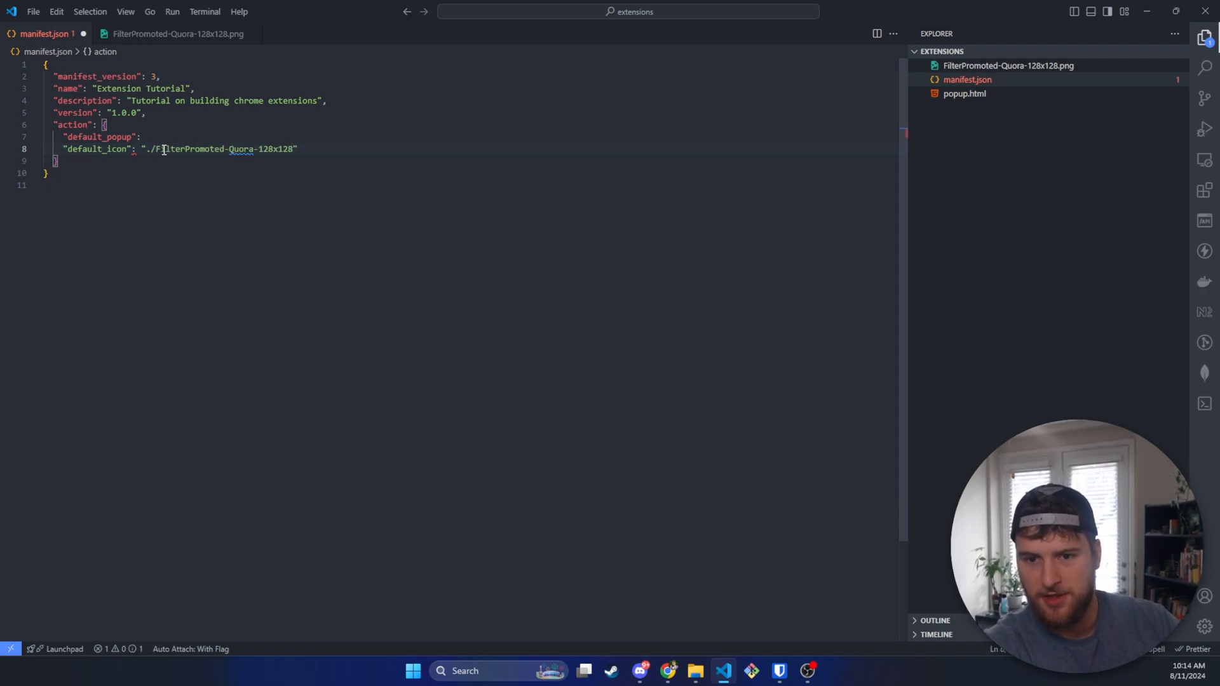
{"action": "type", "text": ".png"}
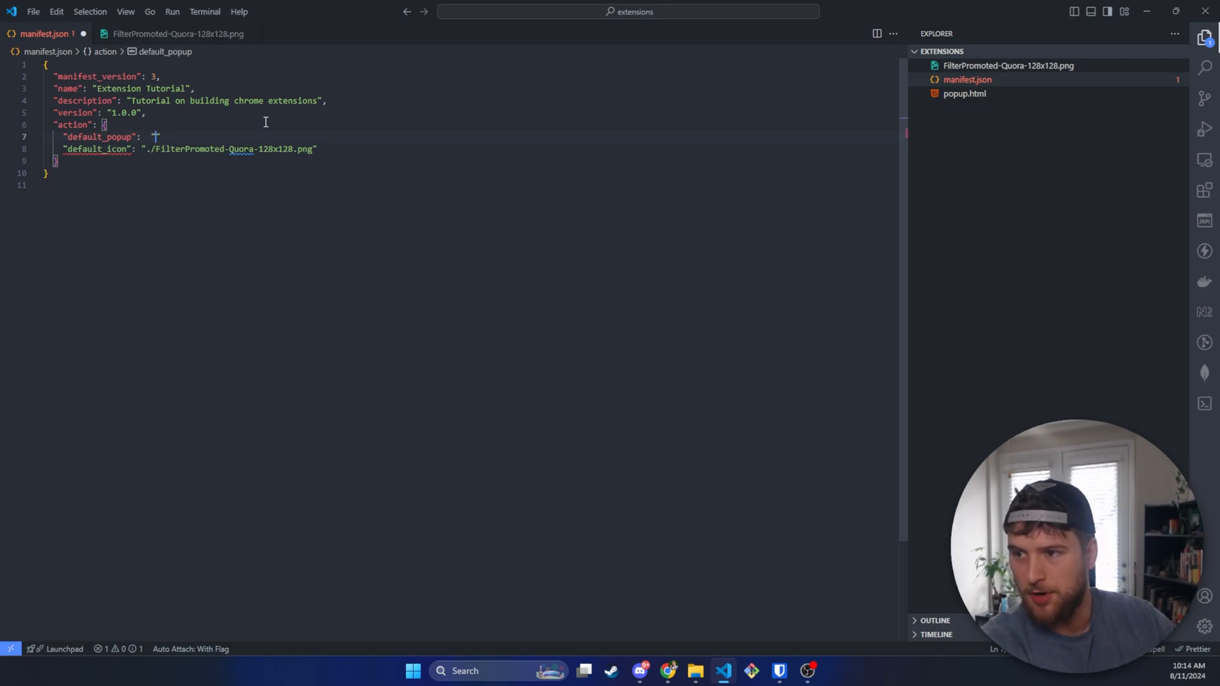
{"action": "type", "text": "popup.h"}
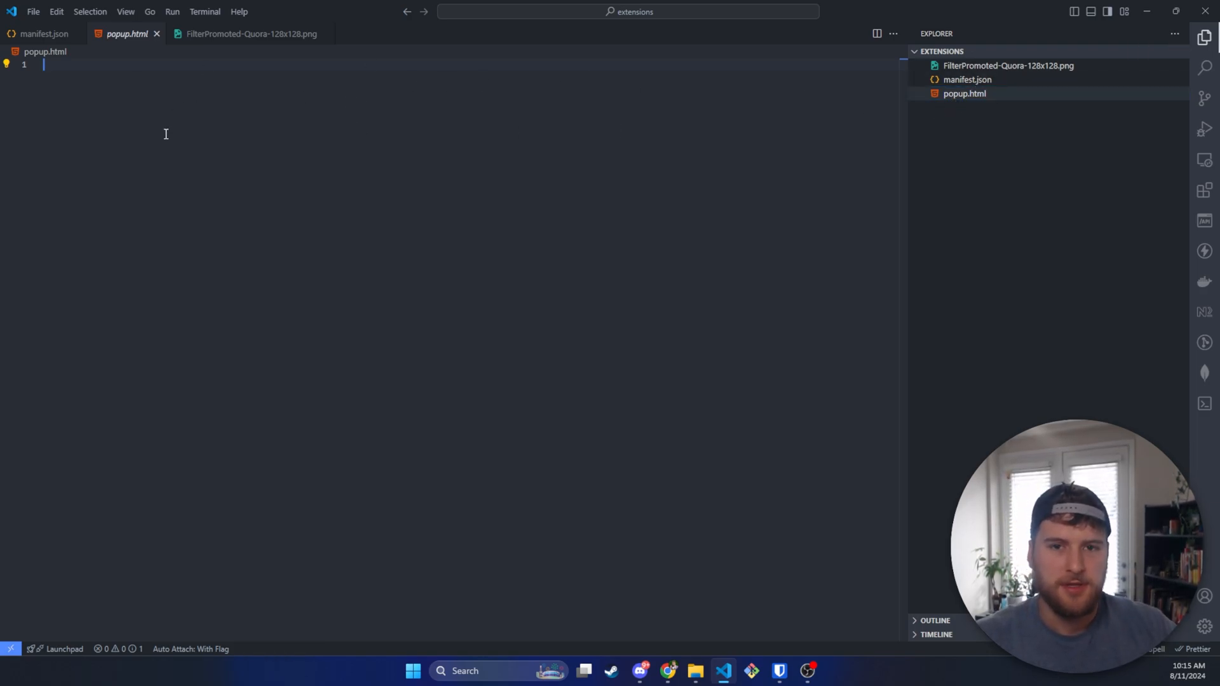
{"action": "mouse_move", "coordinate": [112, 40]}
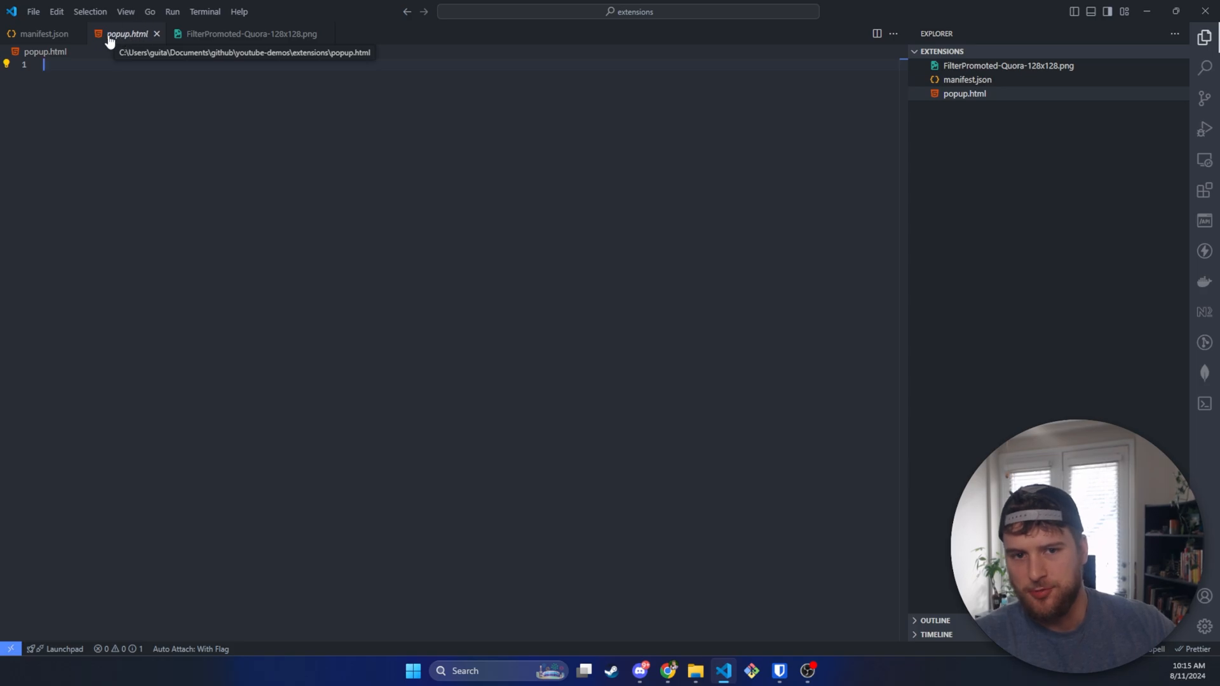
- Expand an Emmet html skeleton in popup.html and add an <h1>Hello World</h1> heading in the body
{"action": "left_click", "coordinate": [41, 33]}
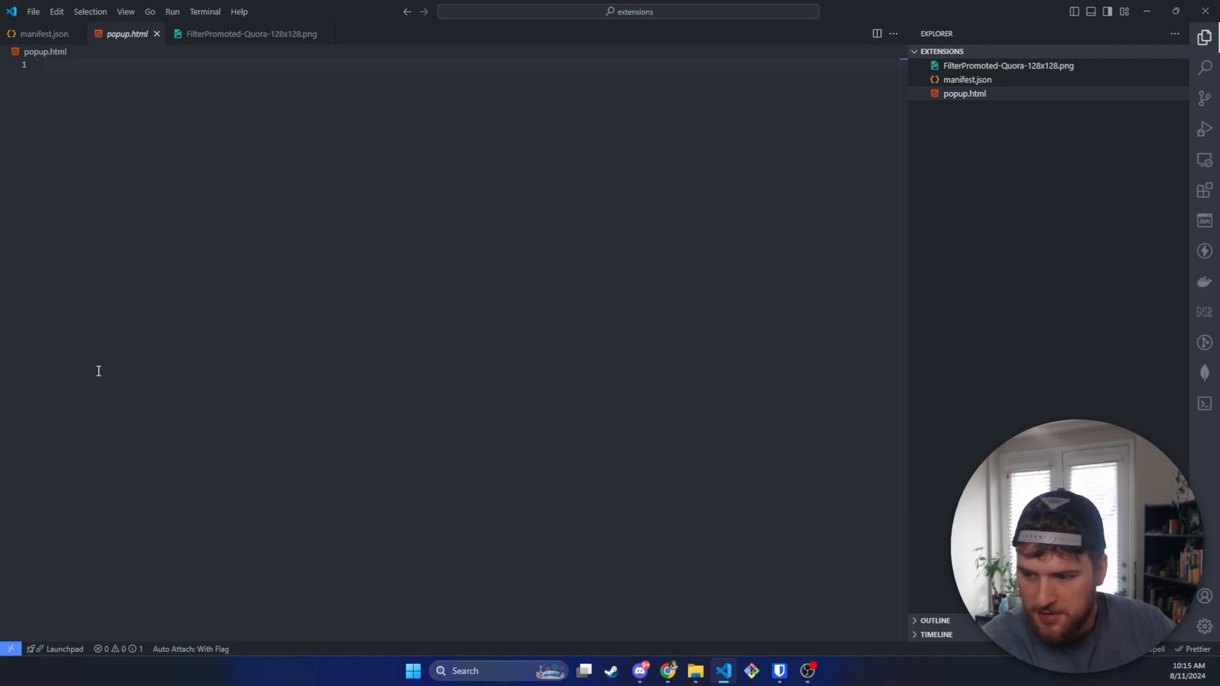
{"action": "type", "text": "htm"}
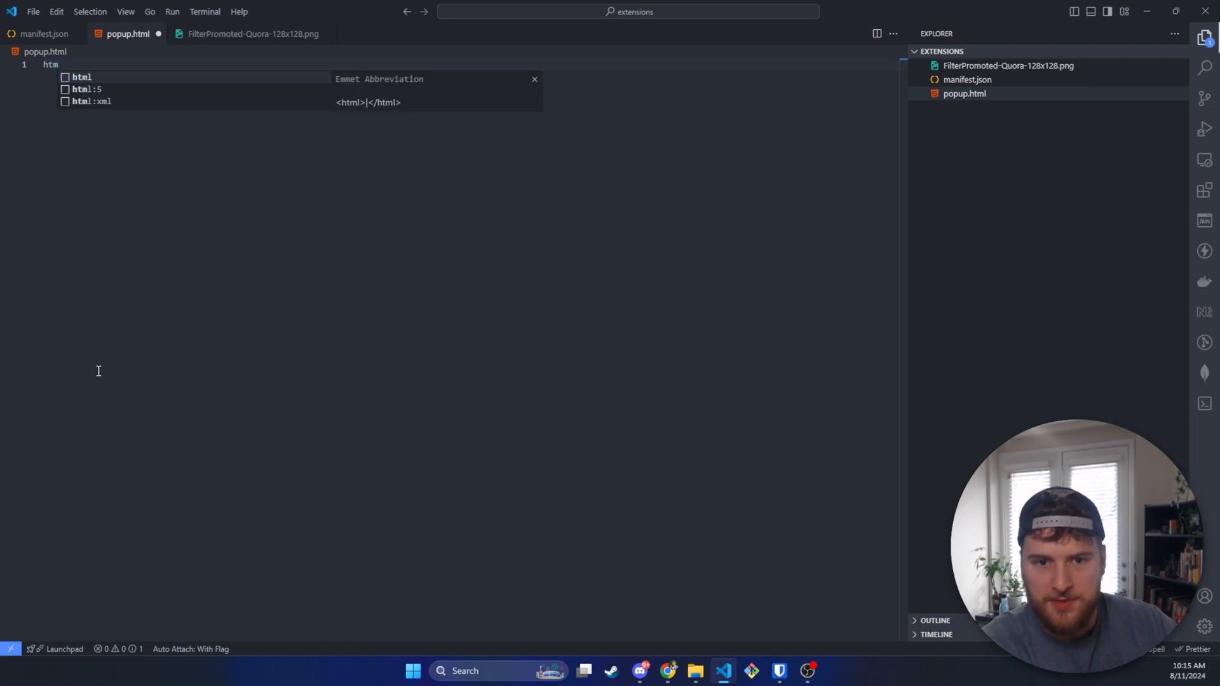
{"action": "key", "text": "Tab"}
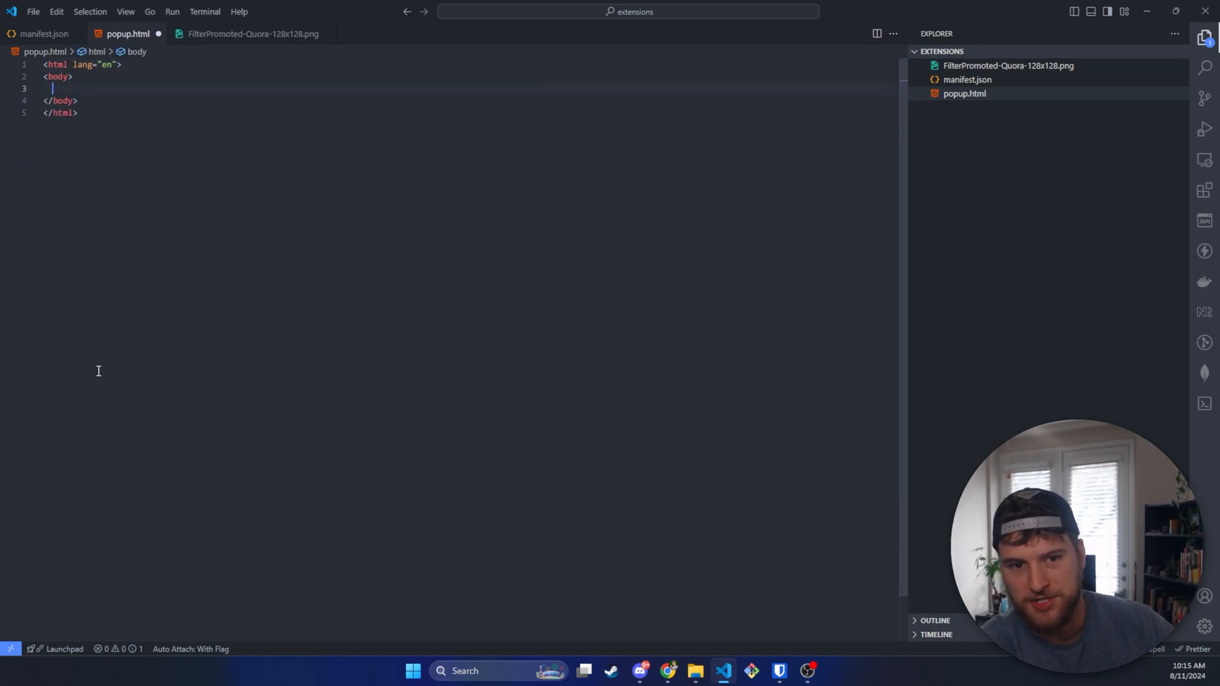
{"action": "type", "text": "<h1"}
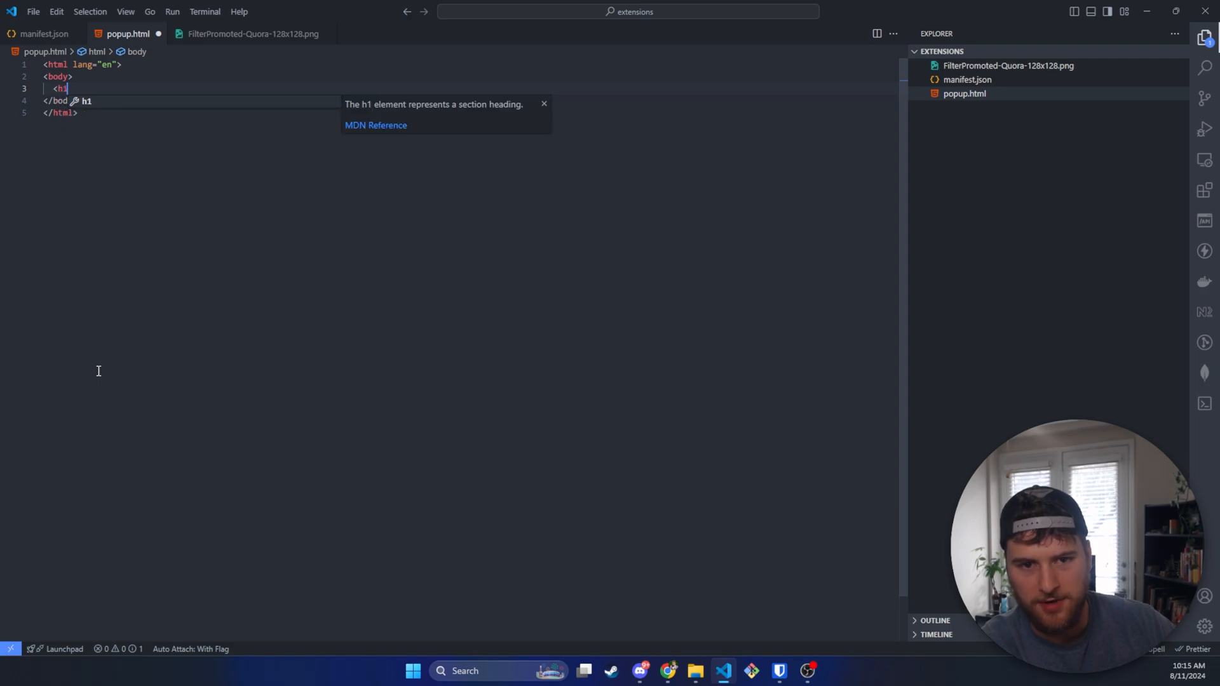
{"action": "type", "text": ">Hellow"}
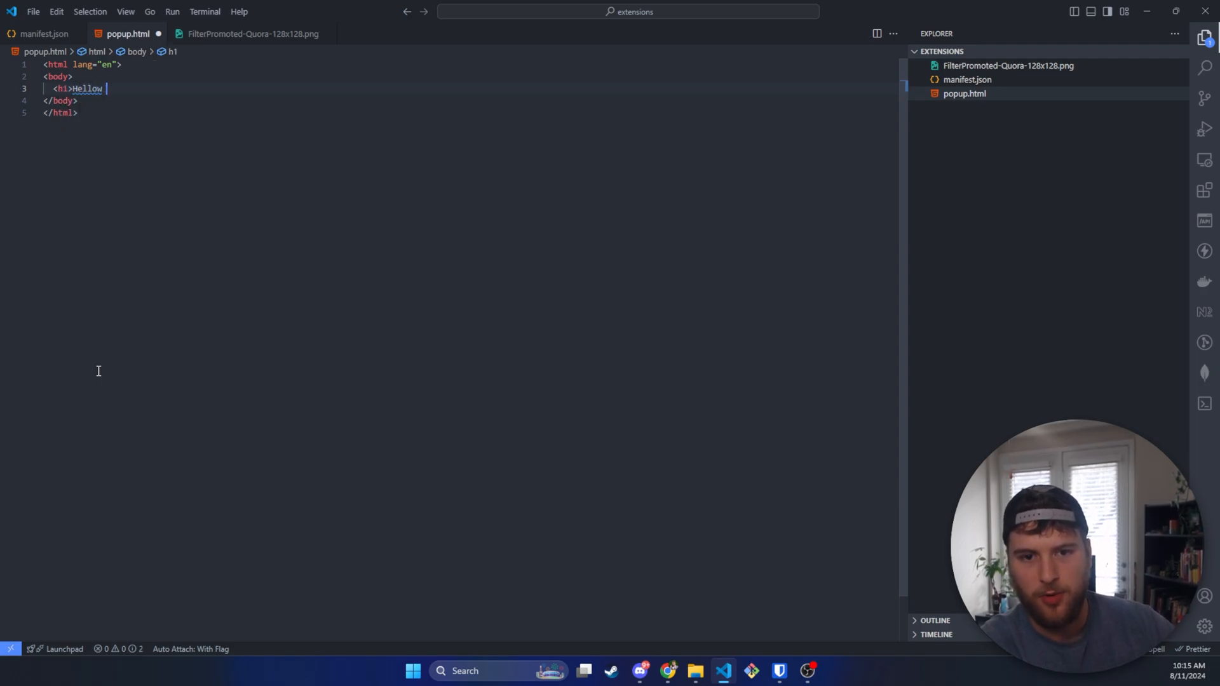
{"action": "type", "text": "Hello World"}
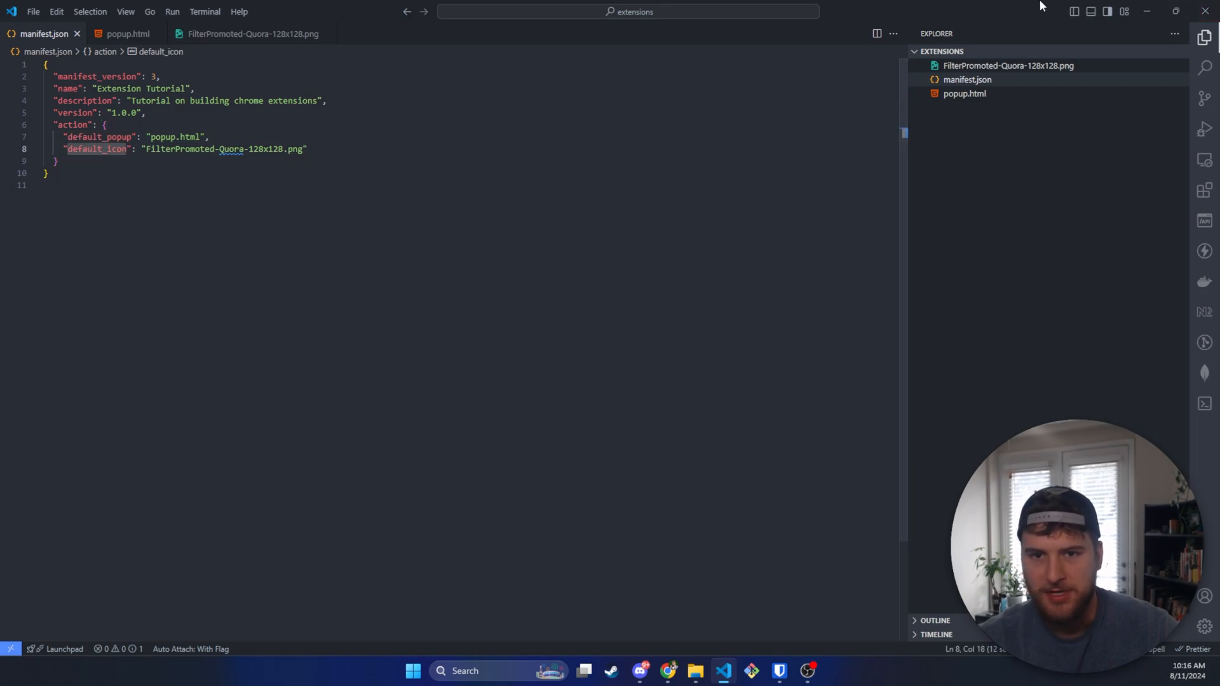
{"action": "mouse_move", "coordinate": [1057, 52]}
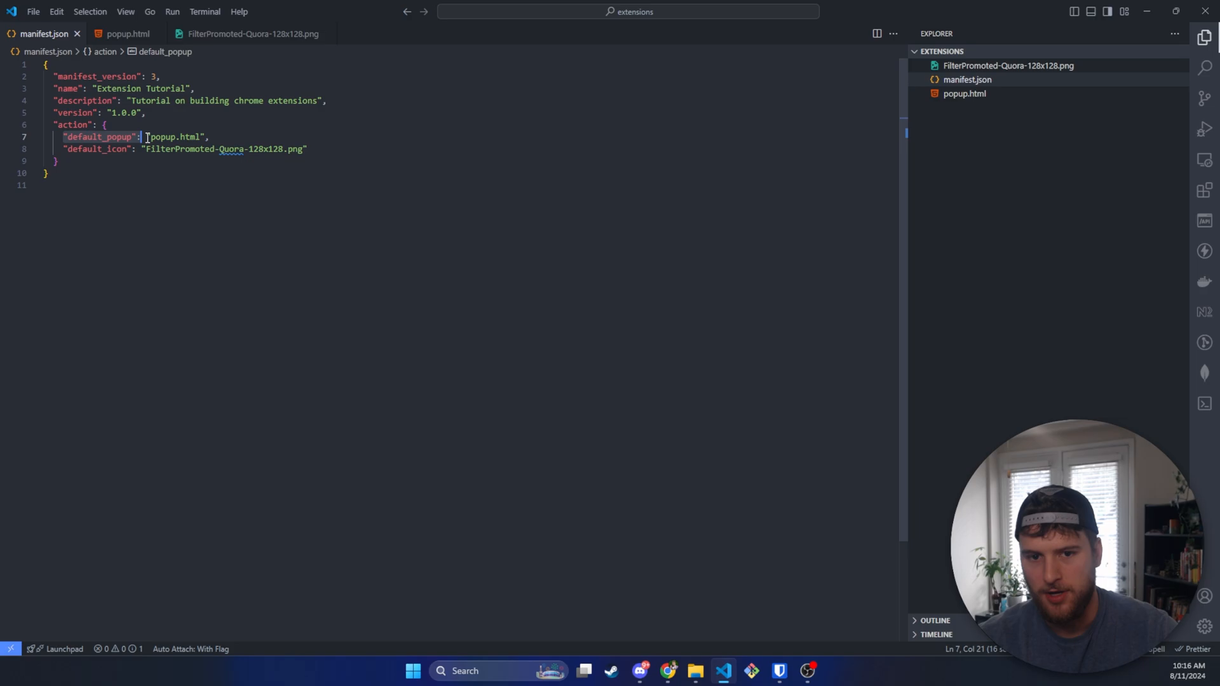
- Review the default_popup entry in manifest.json's action block before saving
{"action": "left_click", "coordinate": [126, 33]}
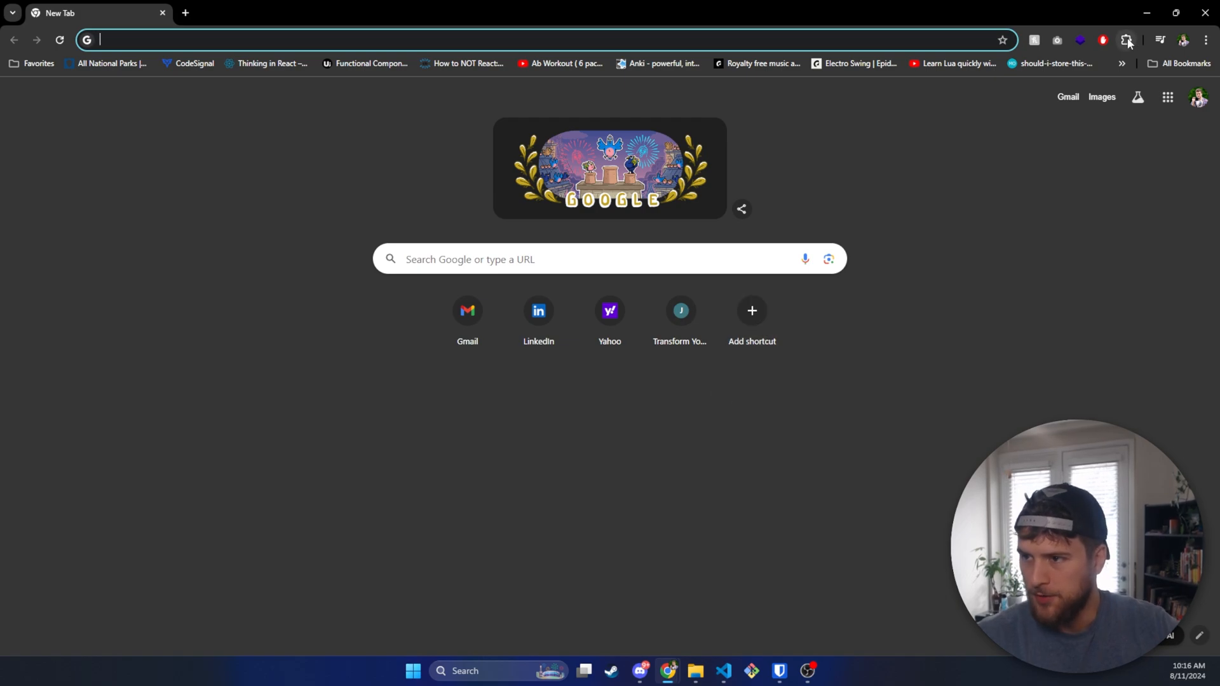
- Reach Chrome's extensions management page from the toolbar Extensions menu
{"action": "left_click", "coordinate": [1126, 39]}
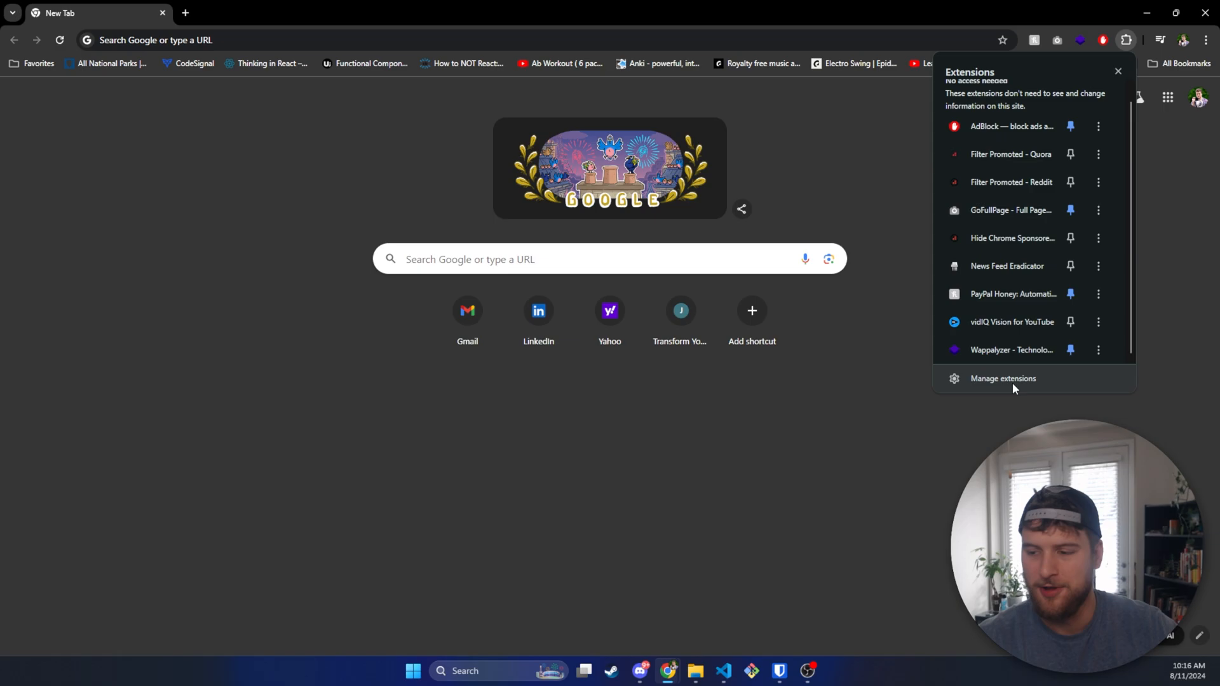
{"action": "left_click", "coordinate": [1002, 378]}
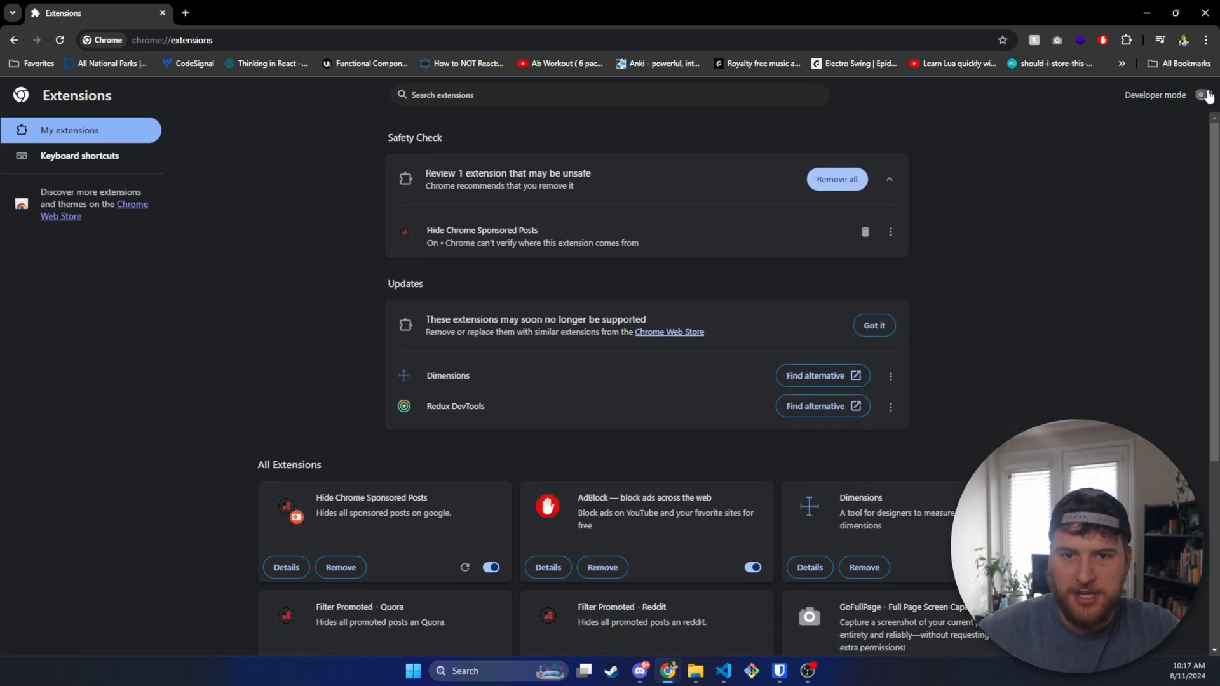
- Enable developer mode and load the youtube-demos extensions folder as an unpacked extension
{"action": "left_click", "coordinate": [1202, 94]}
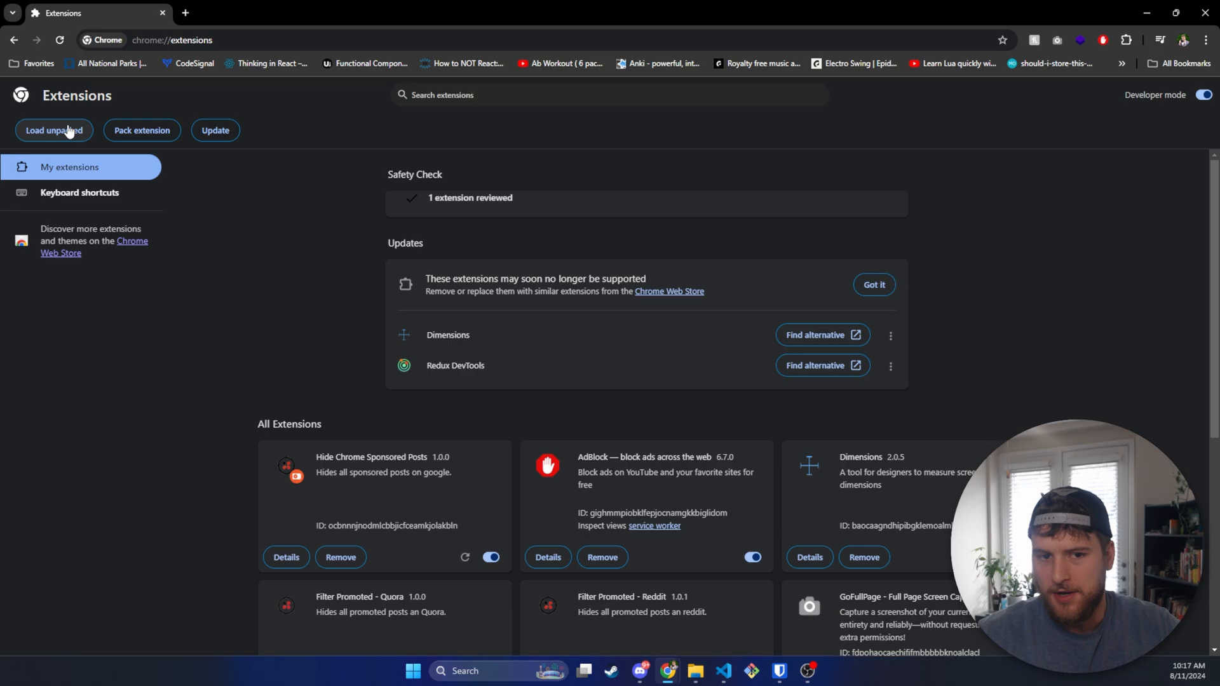
{"action": "mouse_move", "coordinate": [203, 141]}
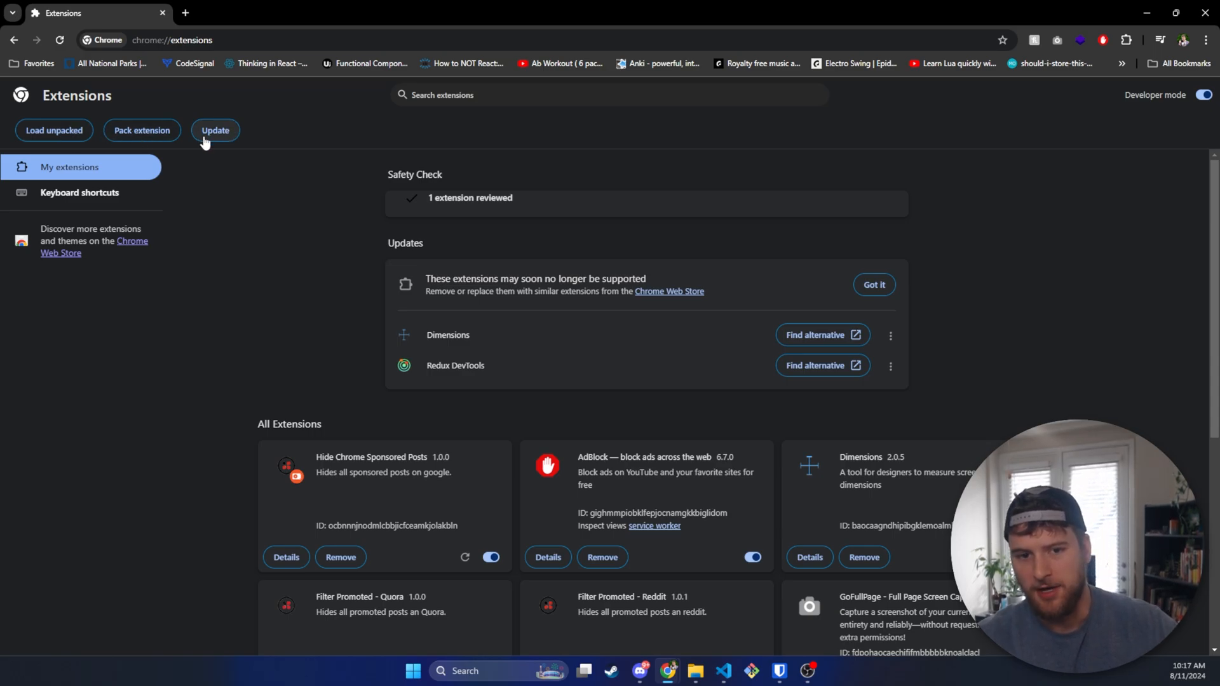
{"action": "mouse_move", "coordinate": [43, 144]}
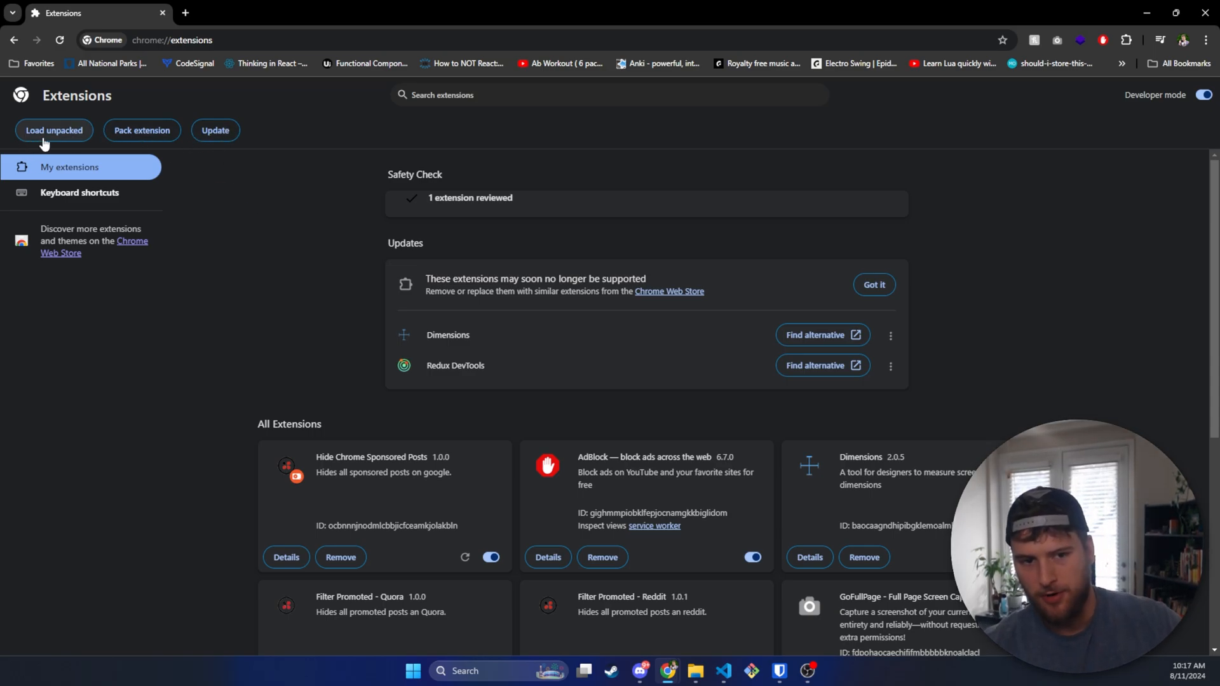
{"action": "left_click", "coordinate": [54, 130]}
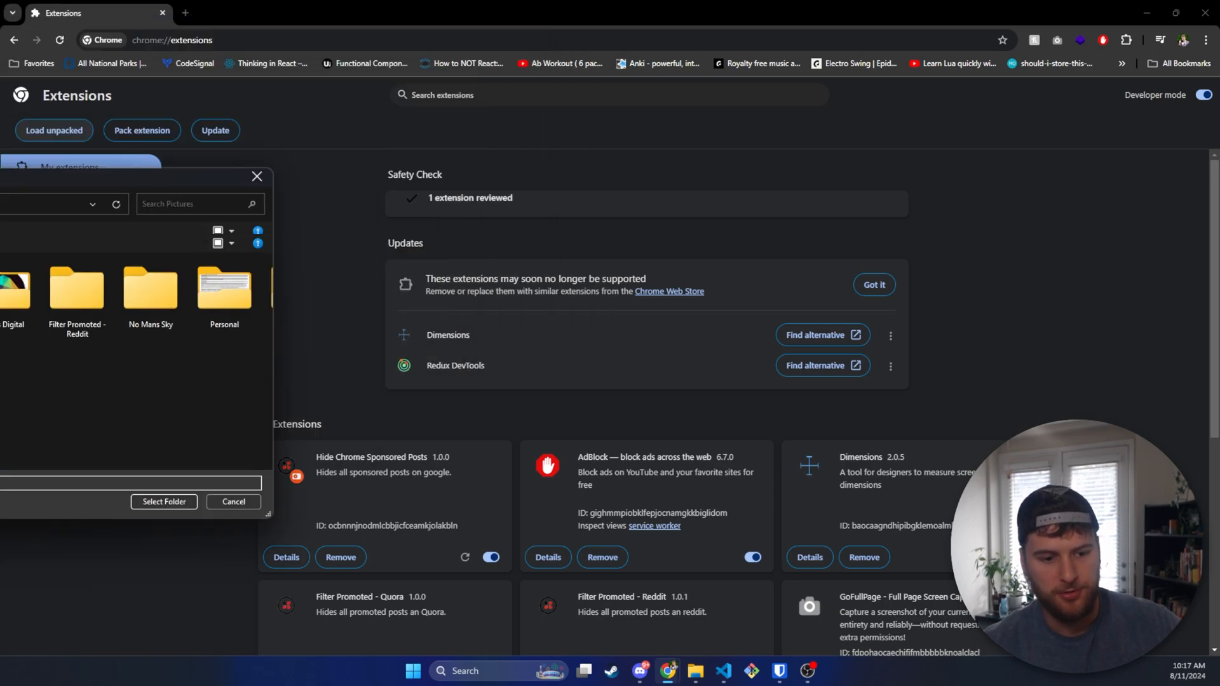
{"action": "left_click", "coordinate": [233, 501]}
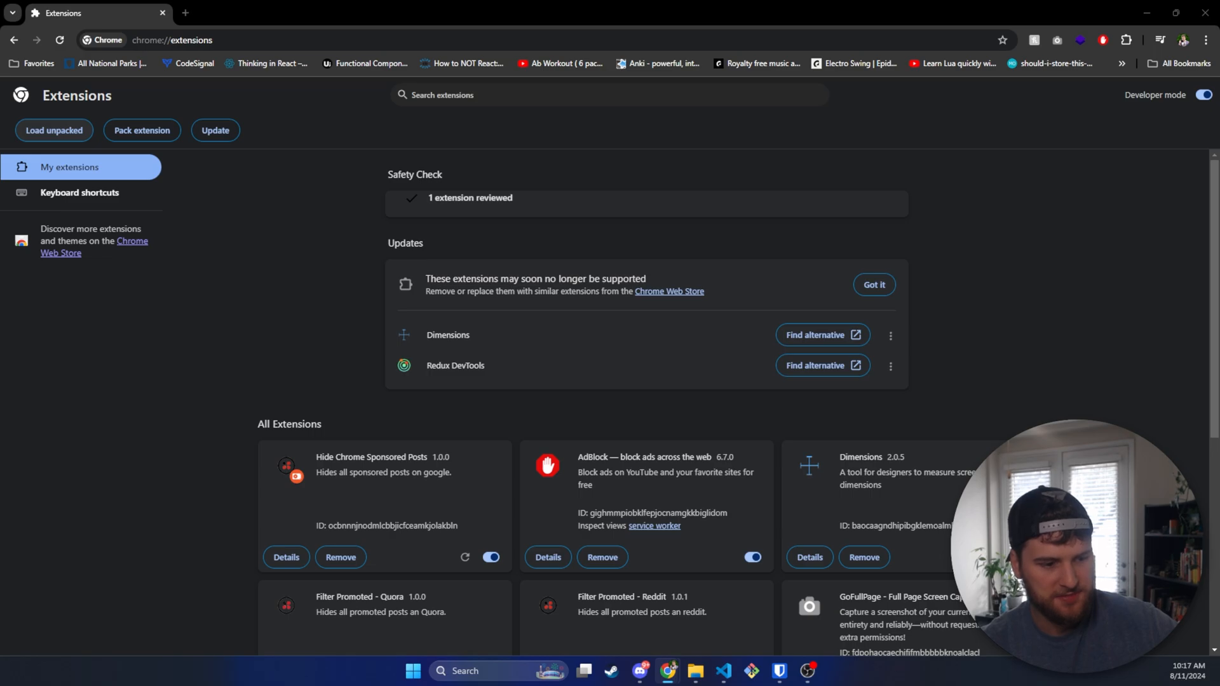
{"action": "left_click", "coordinate": [53, 130]}
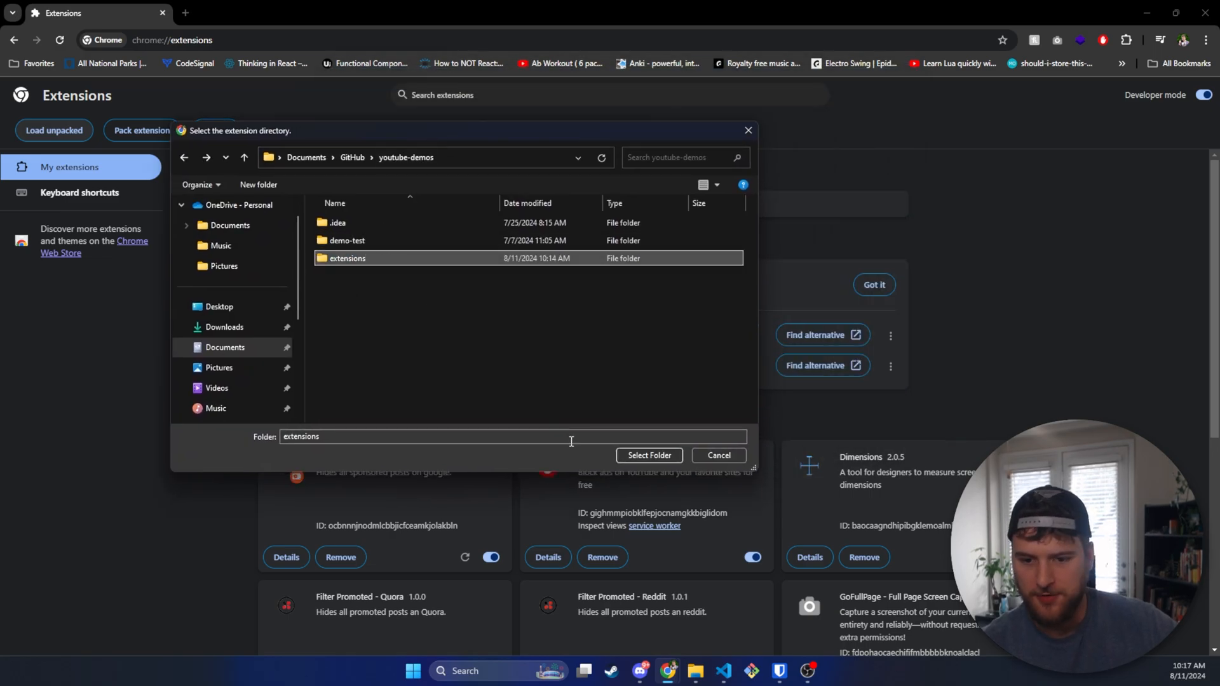
{"action": "left_click", "coordinate": [647, 454]}
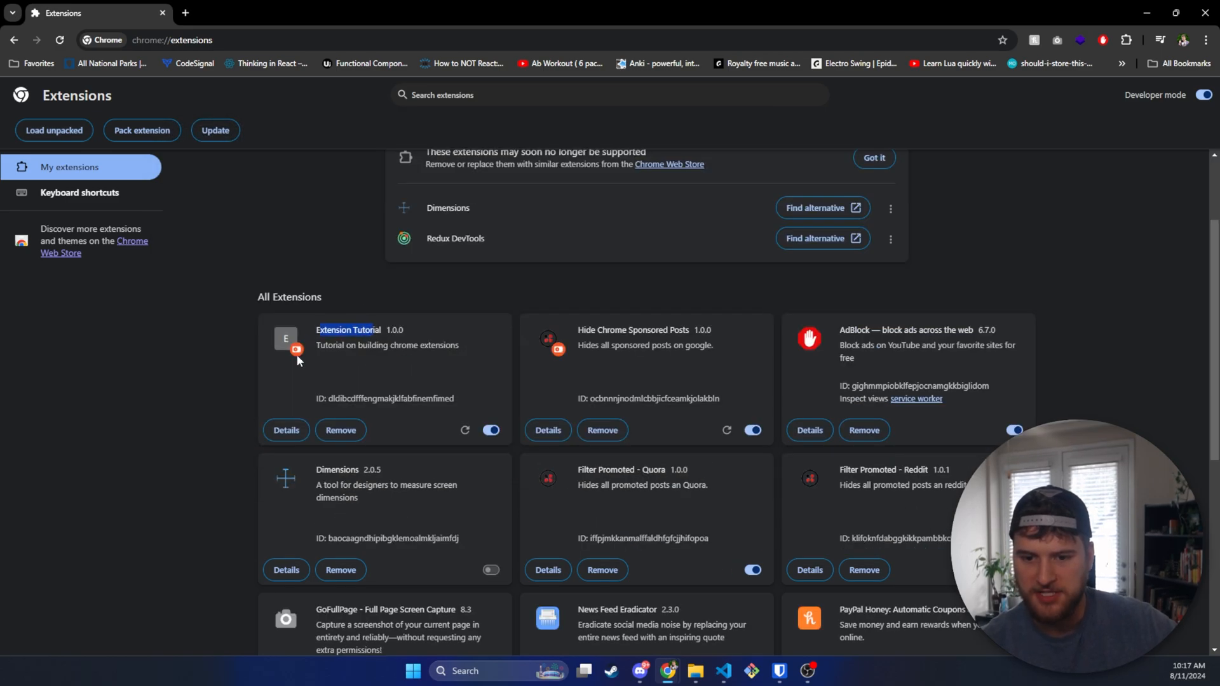
- Open the Extension Tutorial card's details page and scroll through its version and permissions info
{"action": "left_click_drag", "start_coordinate": [316, 344], "coordinate": [459, 345]}
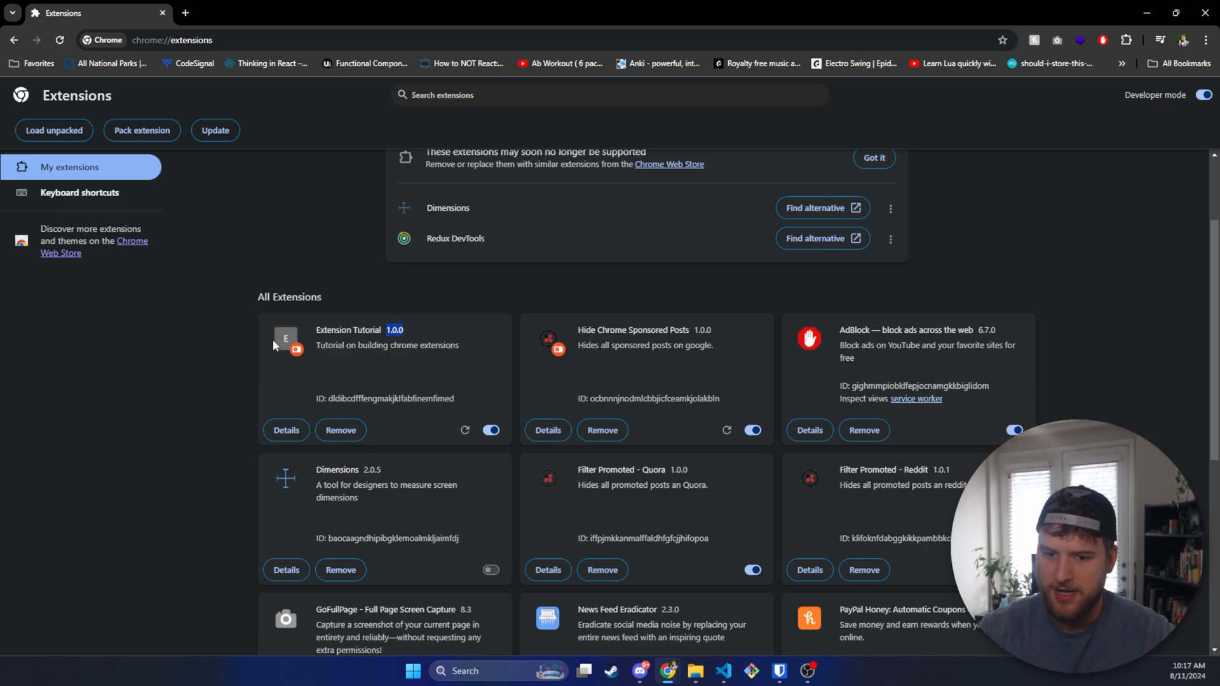
{"action": "left_click", "coordinate": [286, 430]}
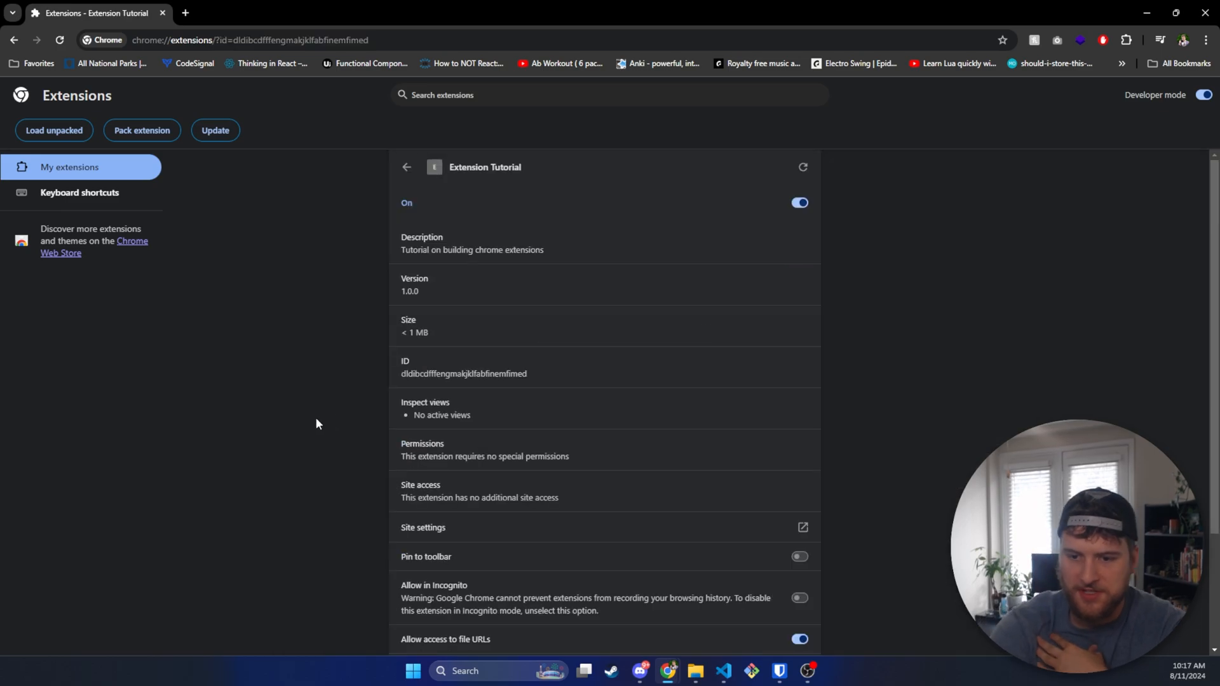
{"action": "mouse_move", "coordinate": [485, 274]}
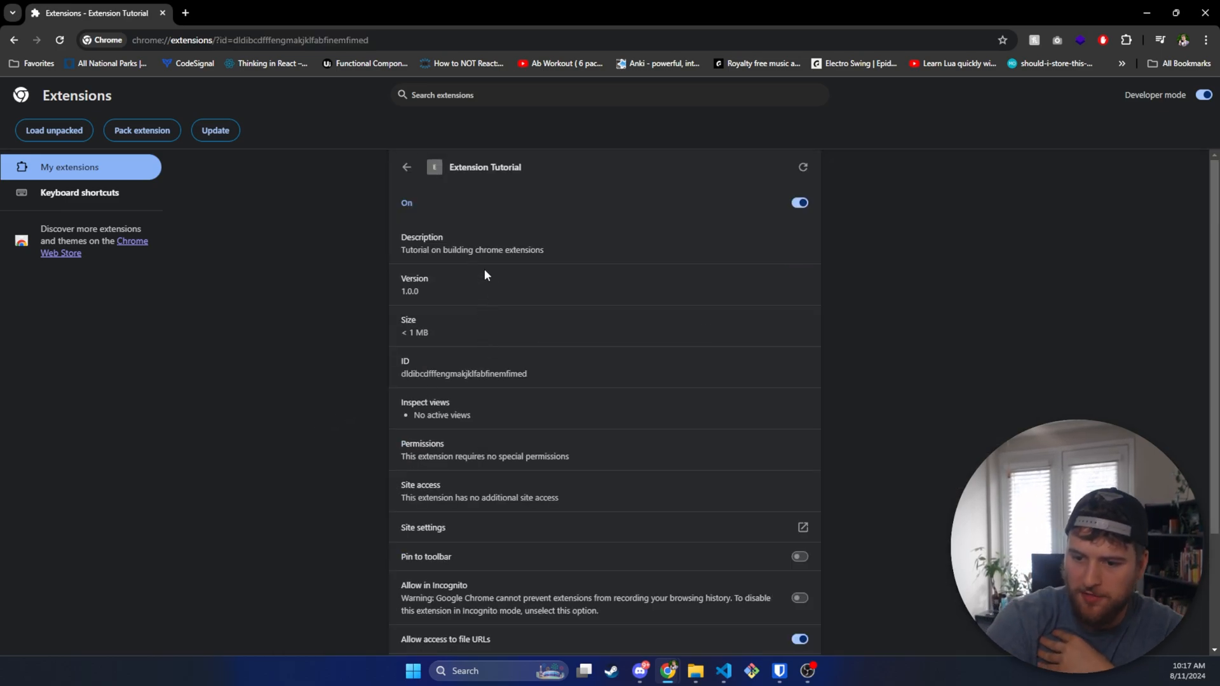
{"action": "scroll", "scroll_direction": "down", "scroll_amount": 3}
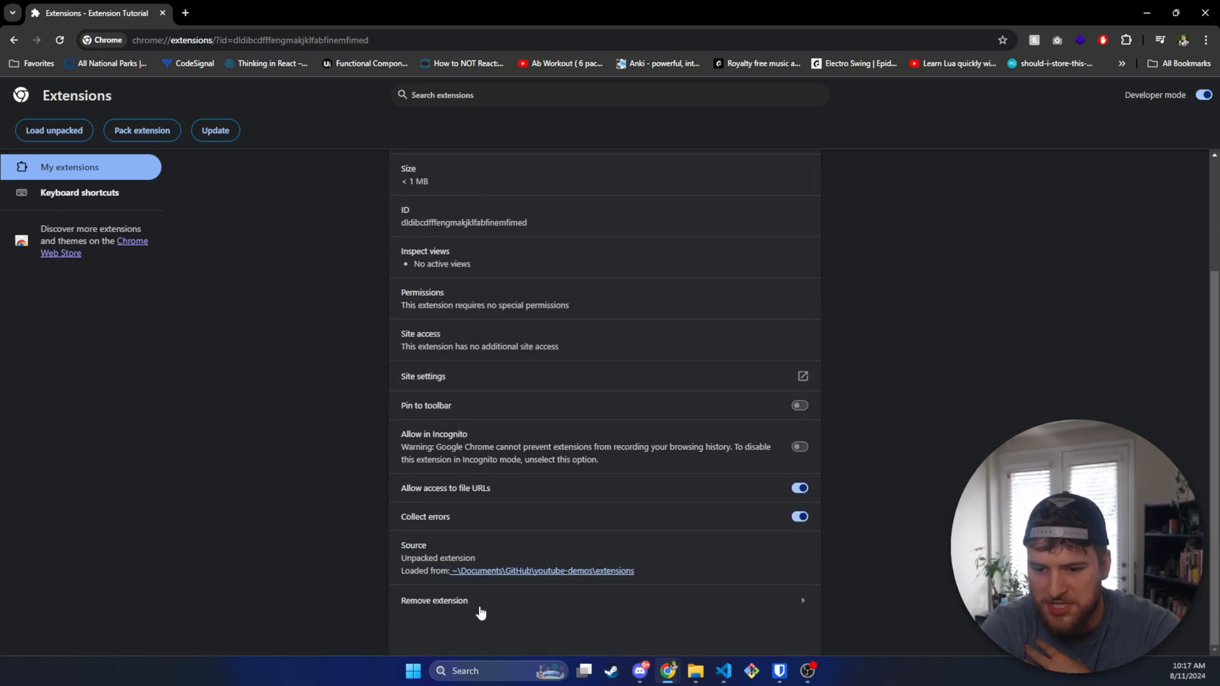
{"action": "left_click_drag", "start_coordinate": [401, 545], "coordinate": [450, 558]}
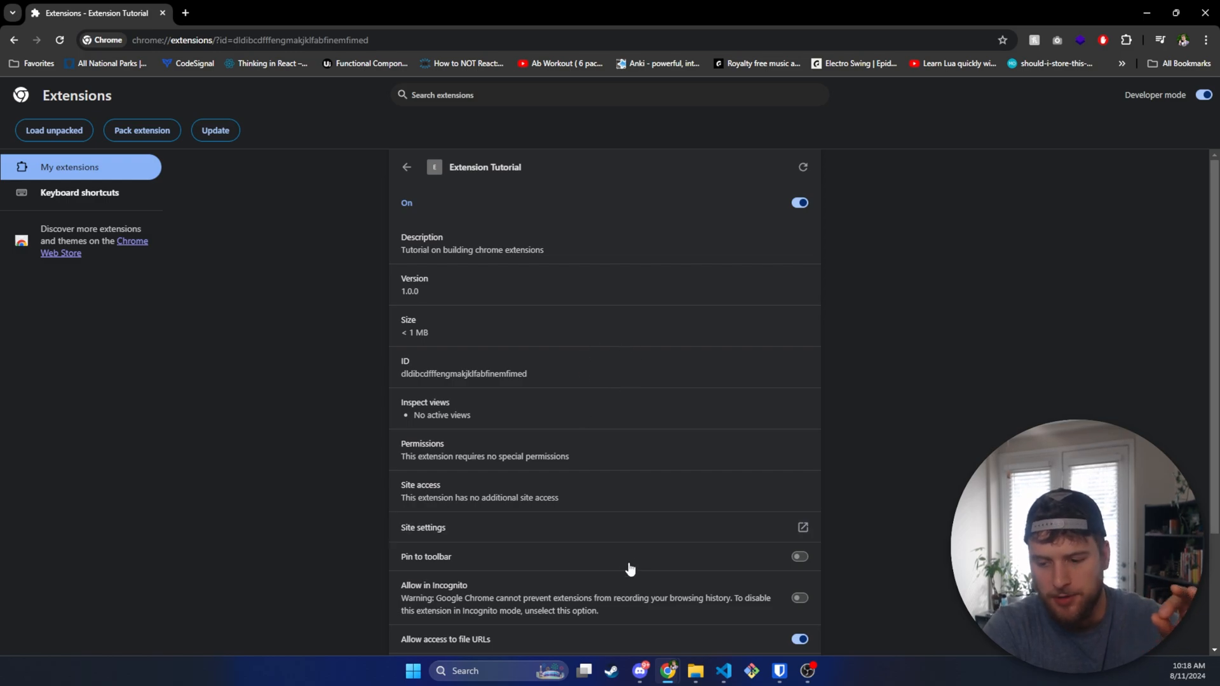
- Pin Extension Tutorial to the Chrome toolbar from the Extensions menu
{"action": "left_click", "coordinate": [1123, 39]}
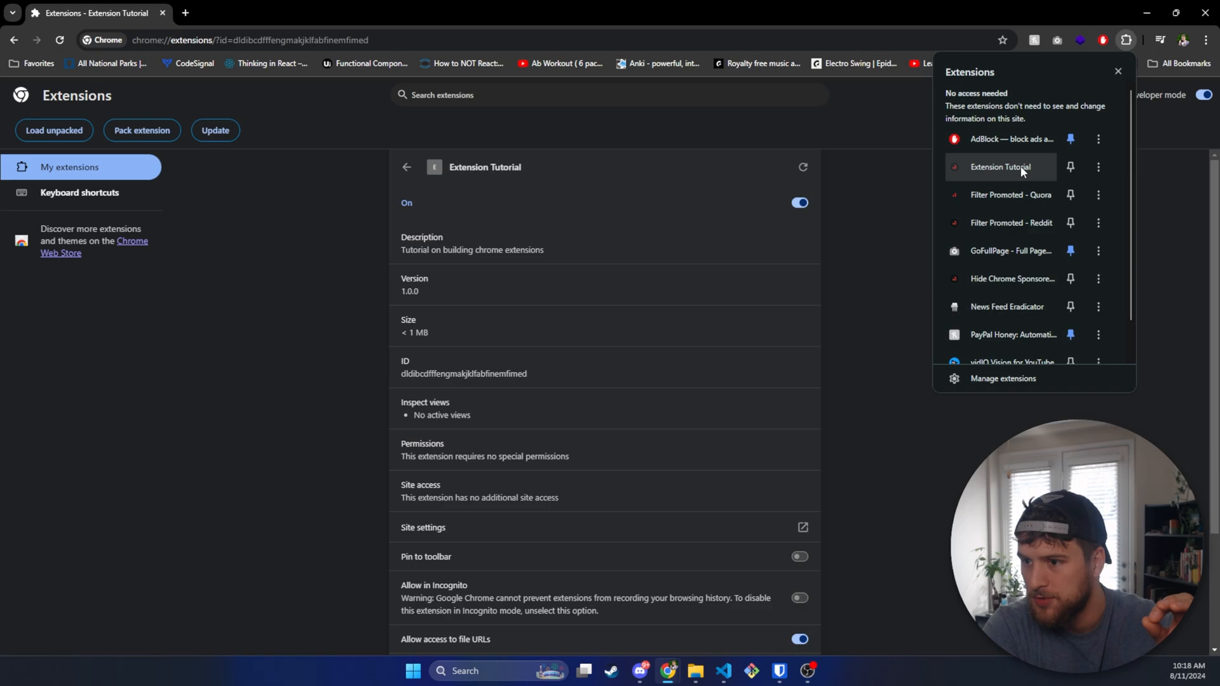
{"action": "left_click", "coordinate": [797, 556]}
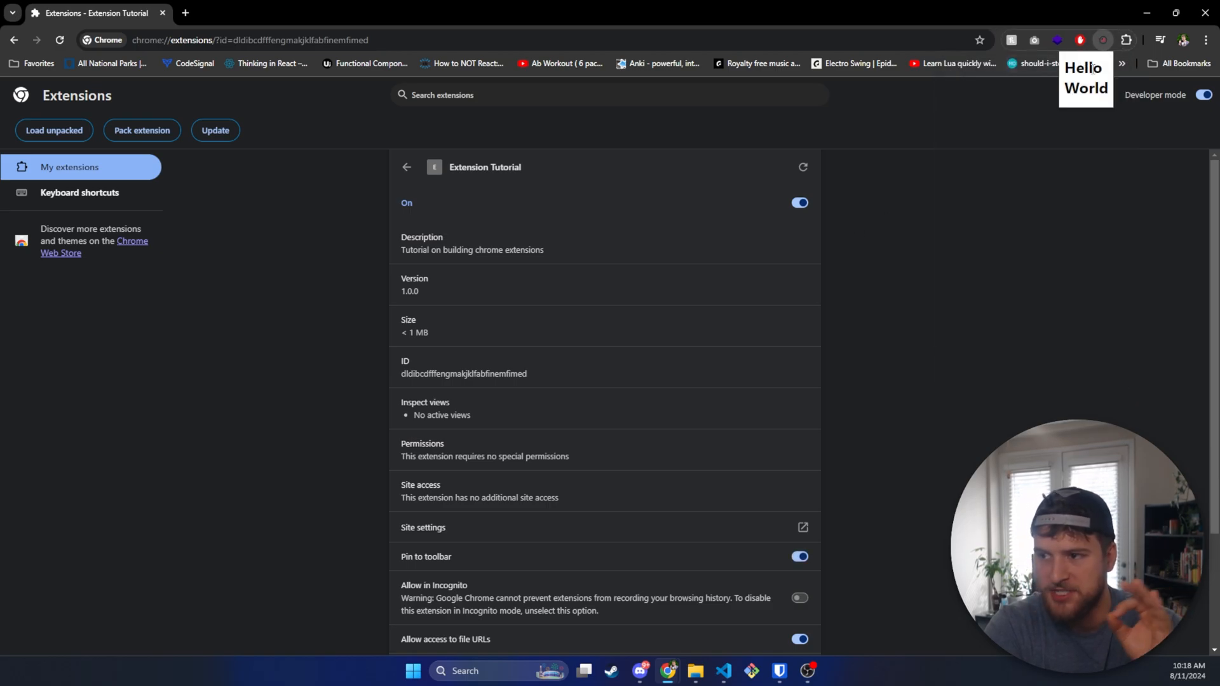
{"action": "mouse_move", "coordinate": [793, 365]}
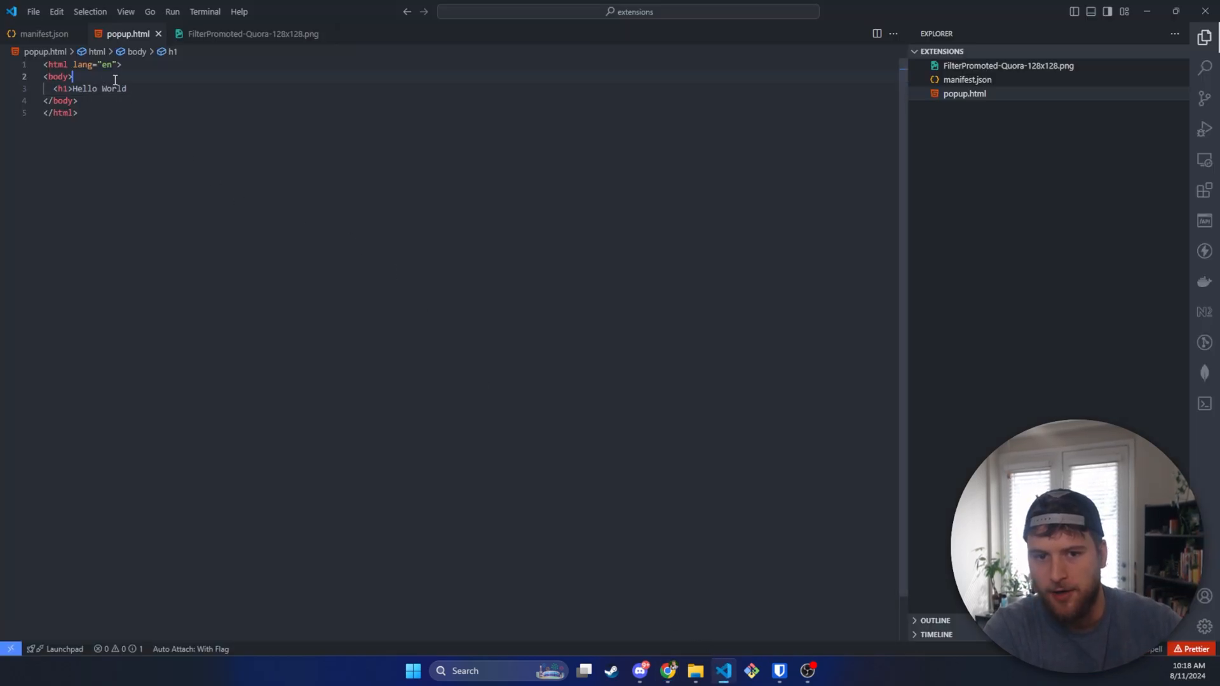
- Replace the h1 text Hello World with Something else in popup.html
{"action": "type", "text": "S"}
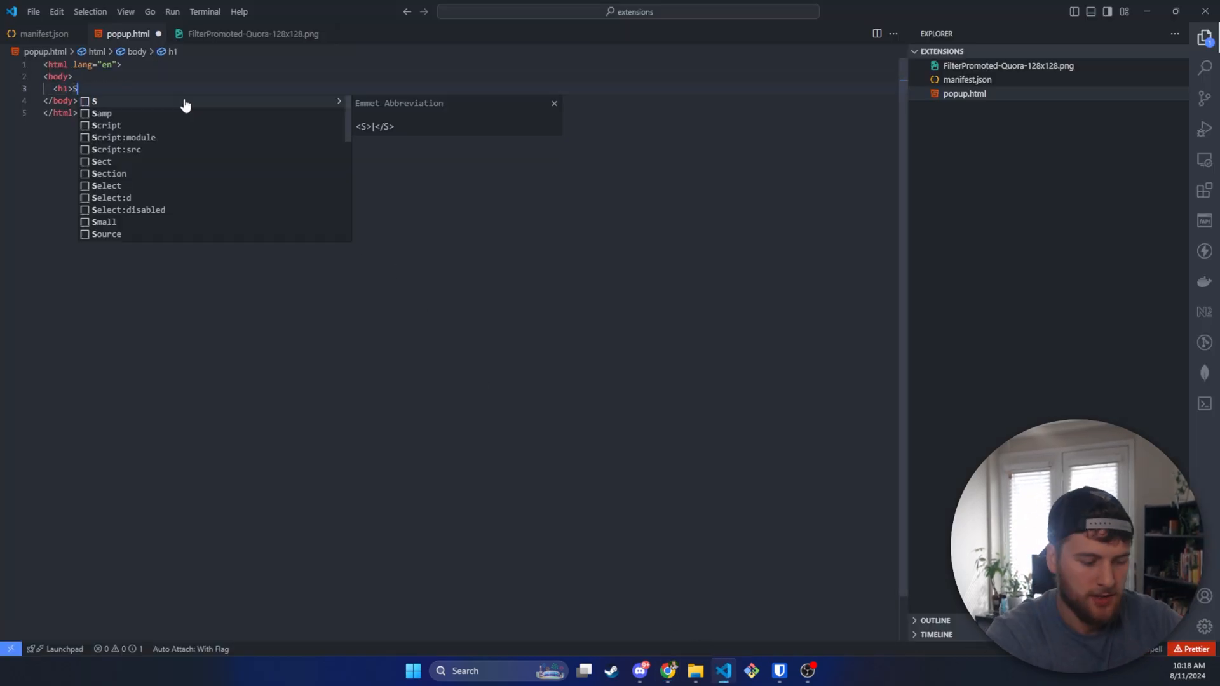
{"action": "type", "text": "omething else"}
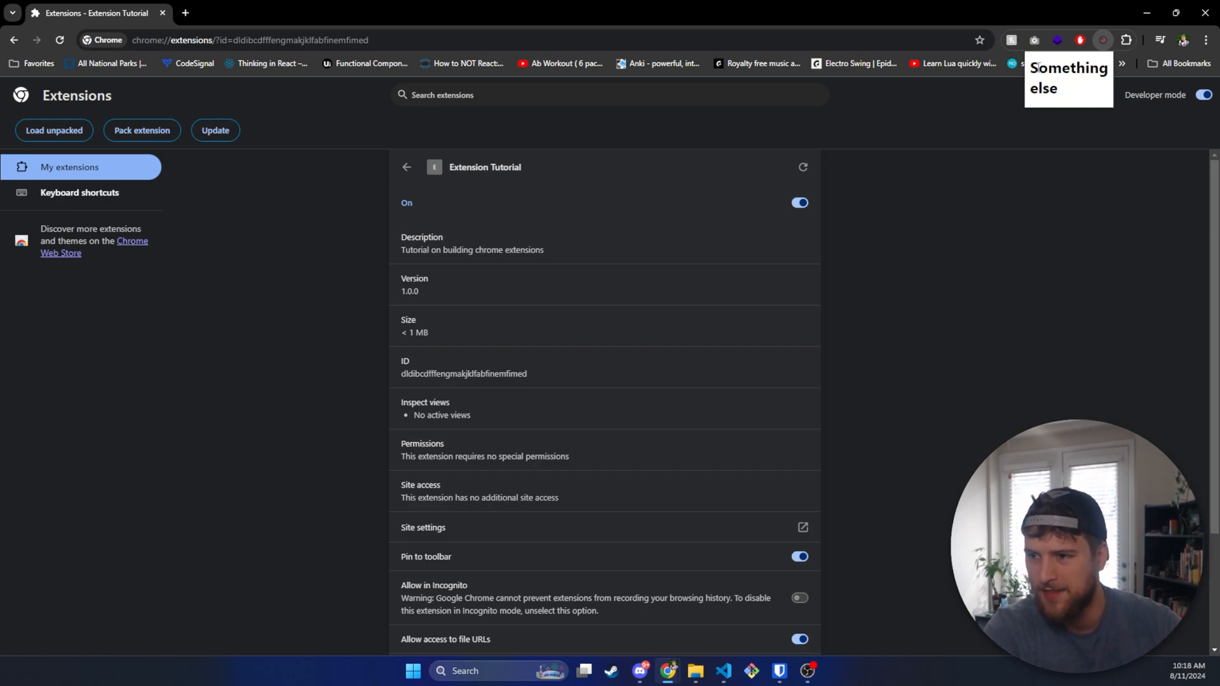
- View the popup reading Something else from the toolbar icon, then reload Extension Tutorial
{"action": "double_click", "coordinate": [1067, 69]}
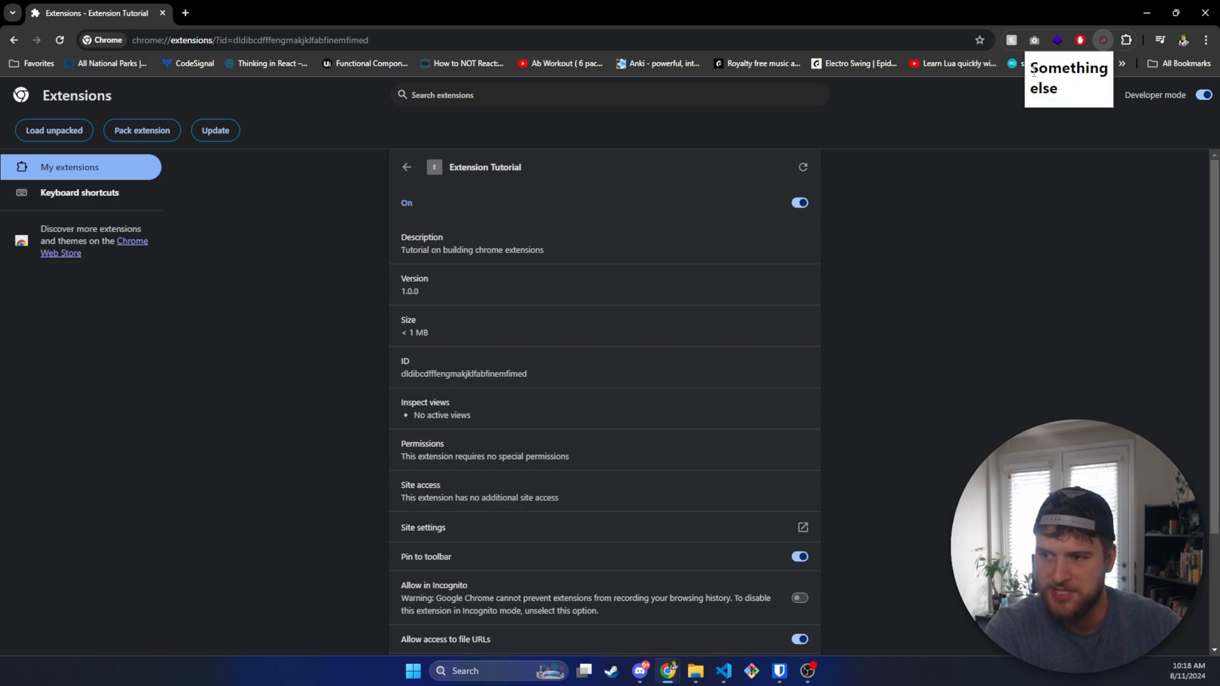
{"action": "double_click", "coordinate": [1067, 69]}
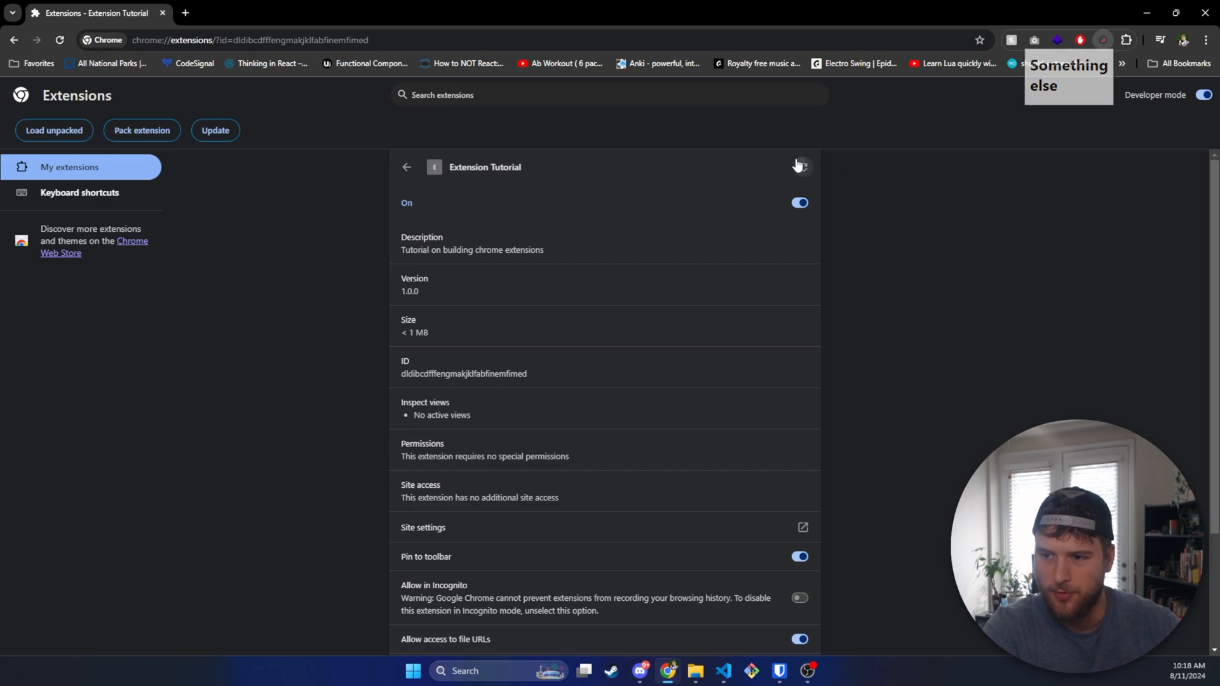
{"action": "left_click", "coordinate": [802, 167]}
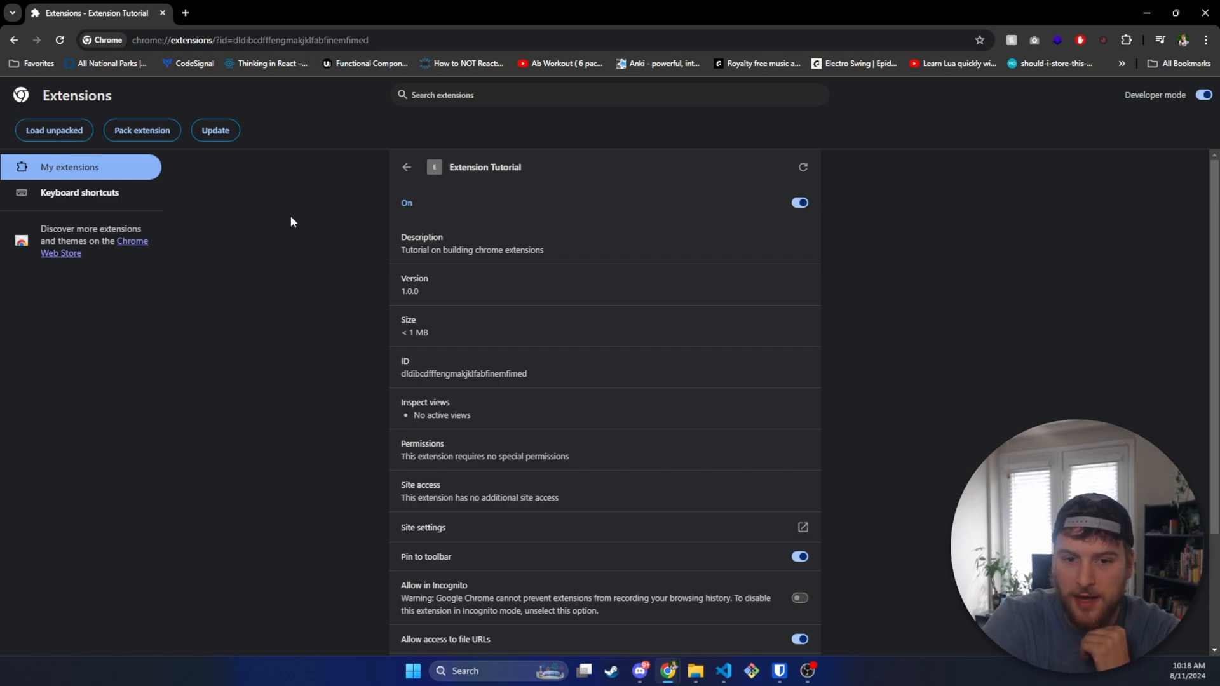
{"action": "mouse_move", "coordinate": [333, 293]}
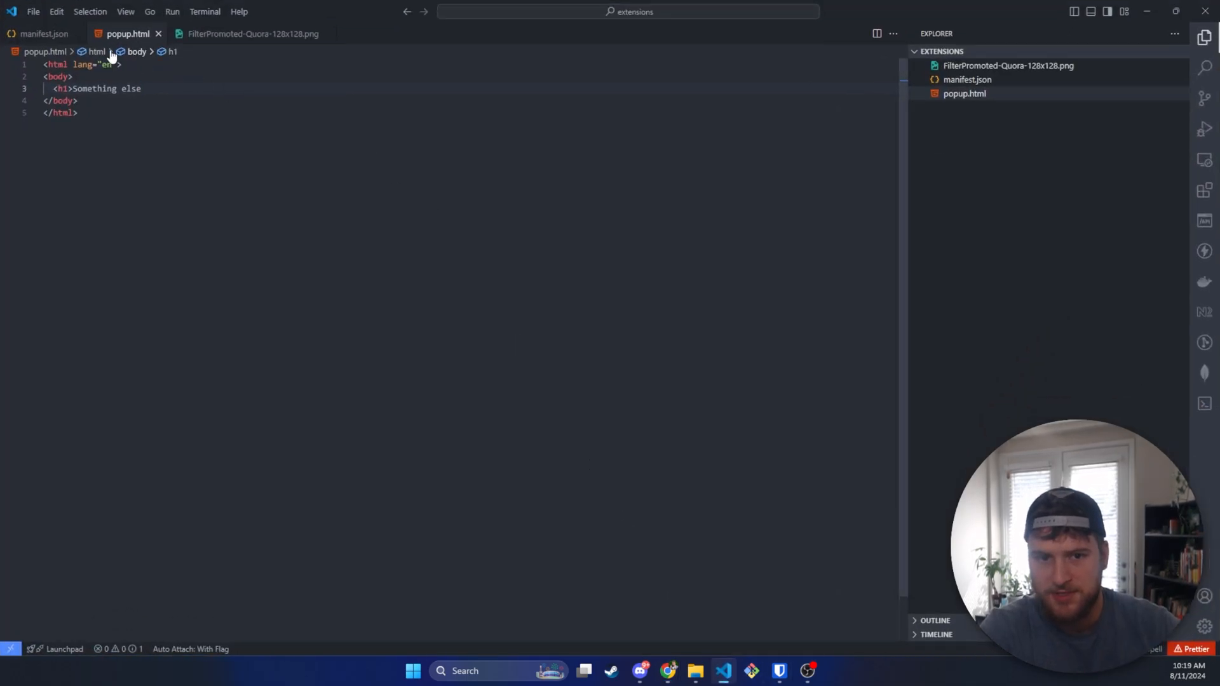
{"action": "left_click", "coordinate": [35, 33]}
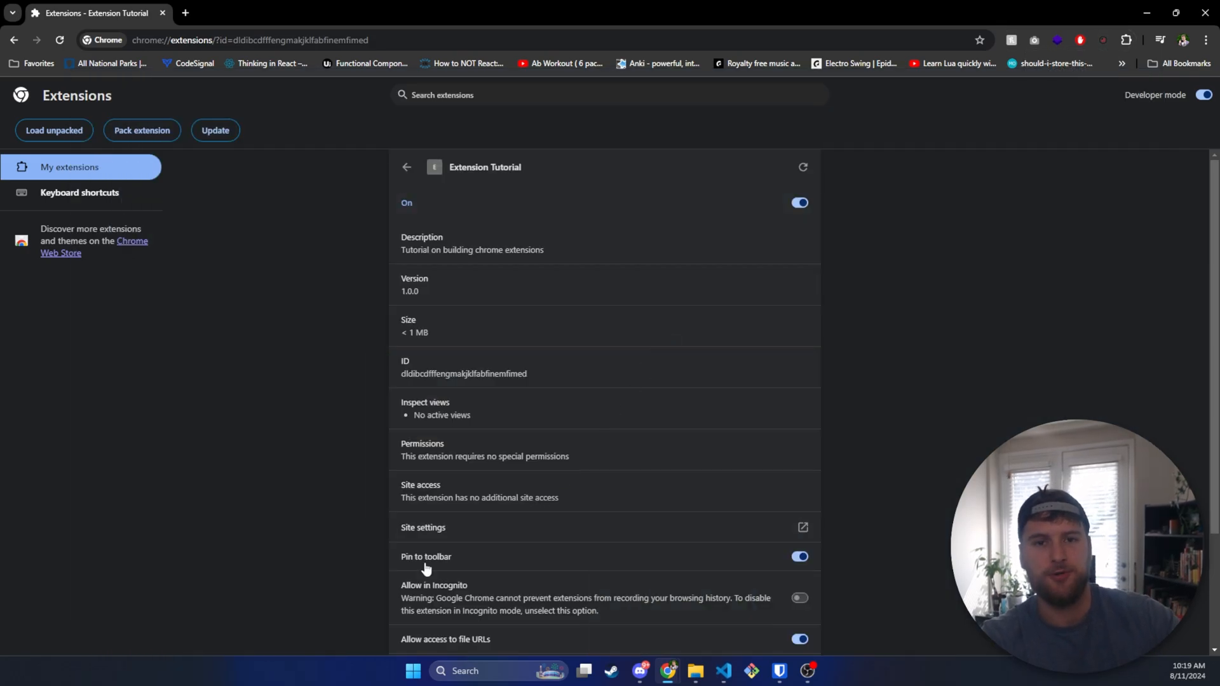
{"action": "mouse_move", "coordinate": [311, 392]}
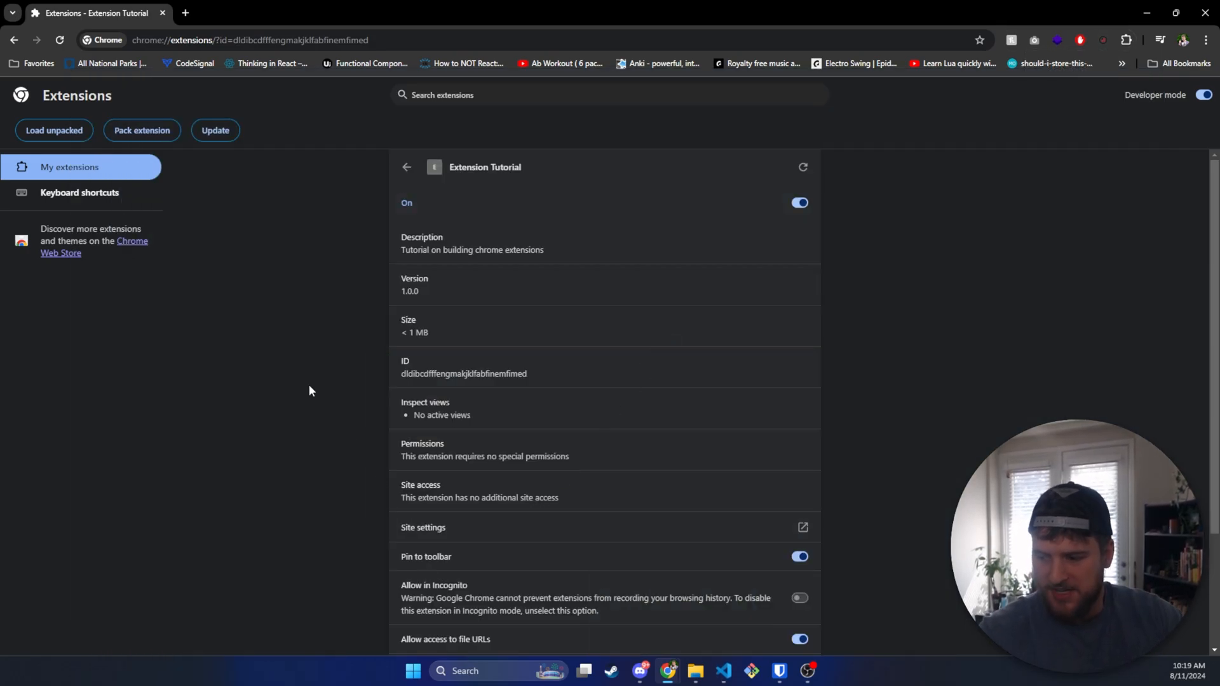
{"action": "mouse_move", "coordinate": [234, 362]}
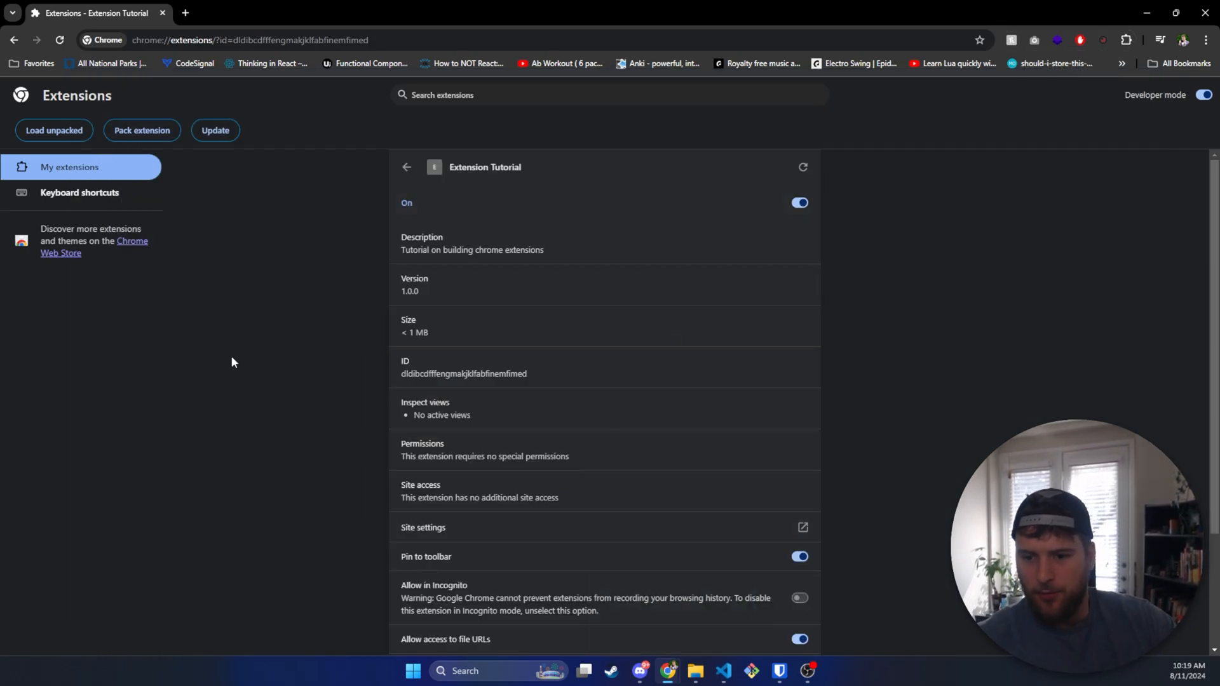
{"action": "mouse_move", "coordinate": [193, 295]}
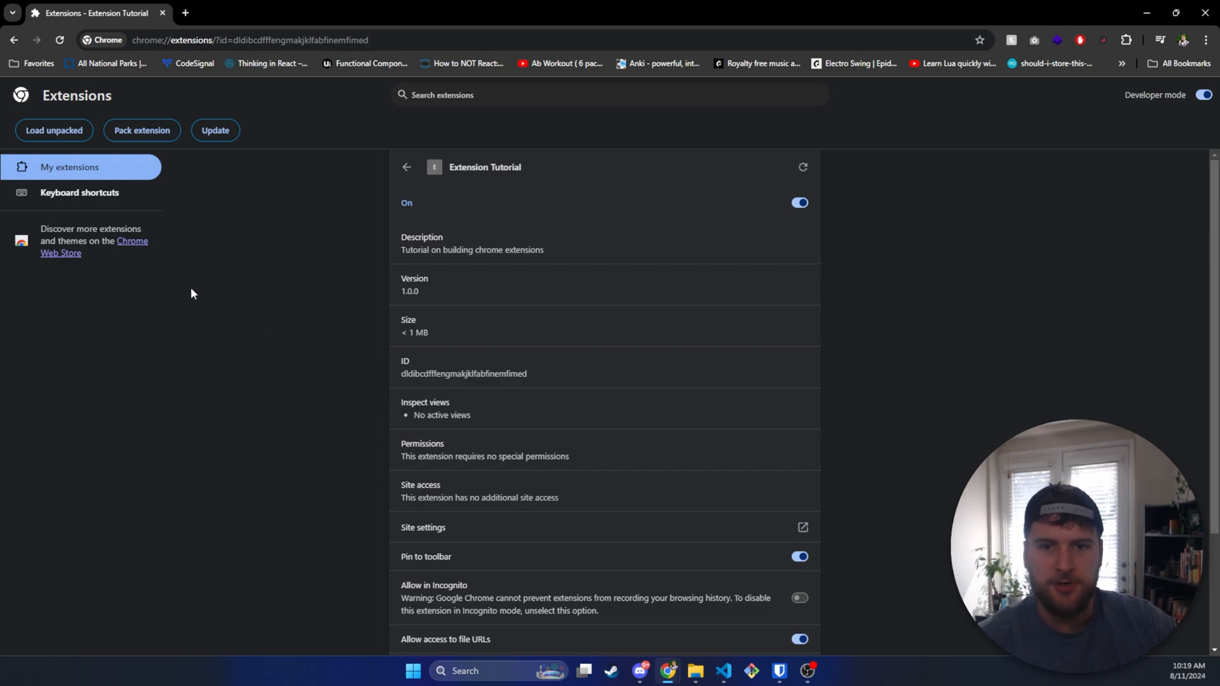
{"action": "mouse_move", "coordinate": [264, 445]}
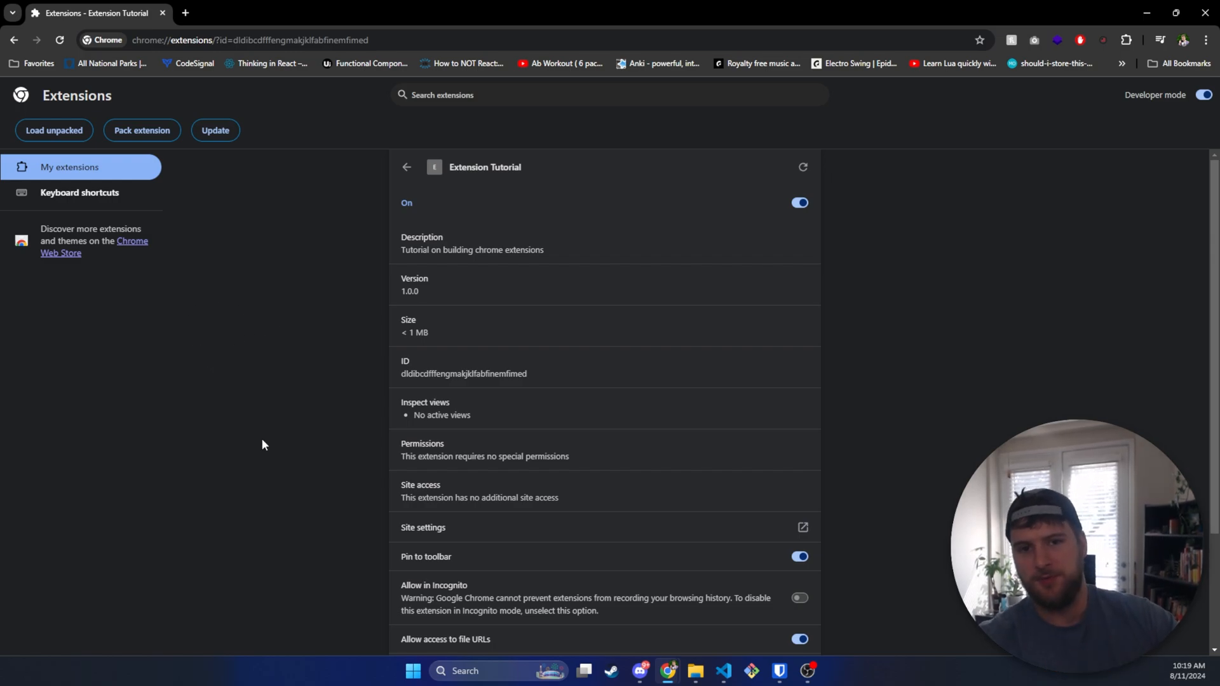
{"action": "mouse_move", "coordinate": [274, 398]}
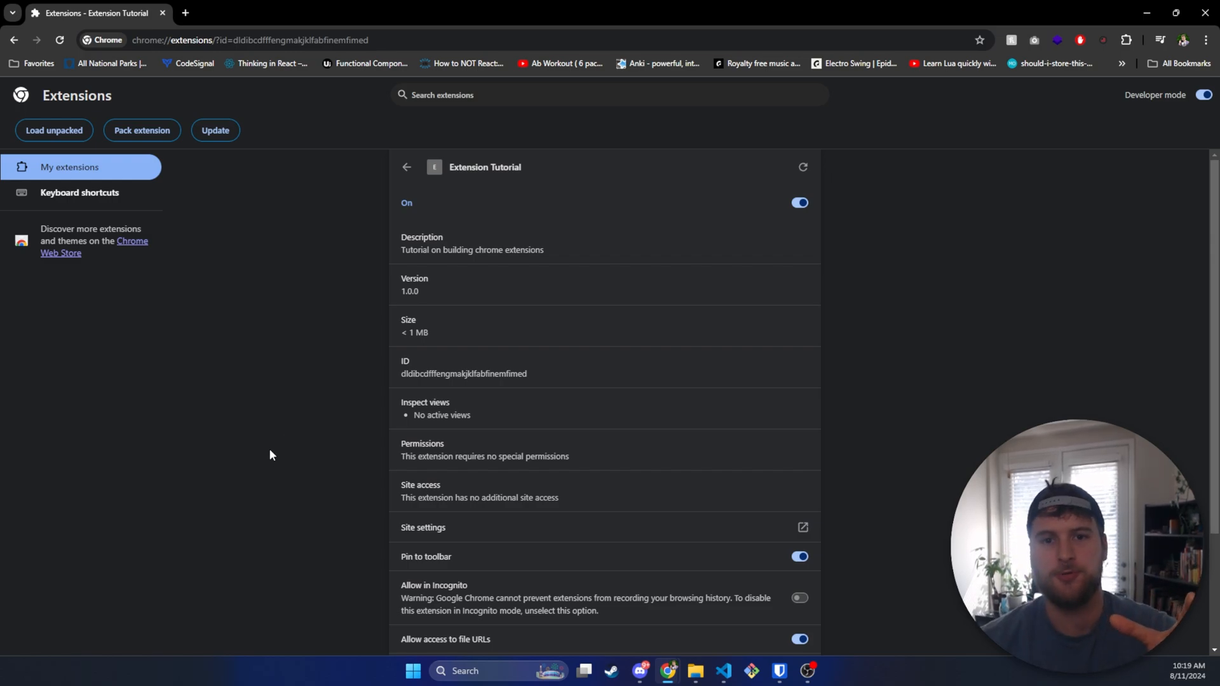
{"action": "mouse_move", "coordinate": [188, 546]}
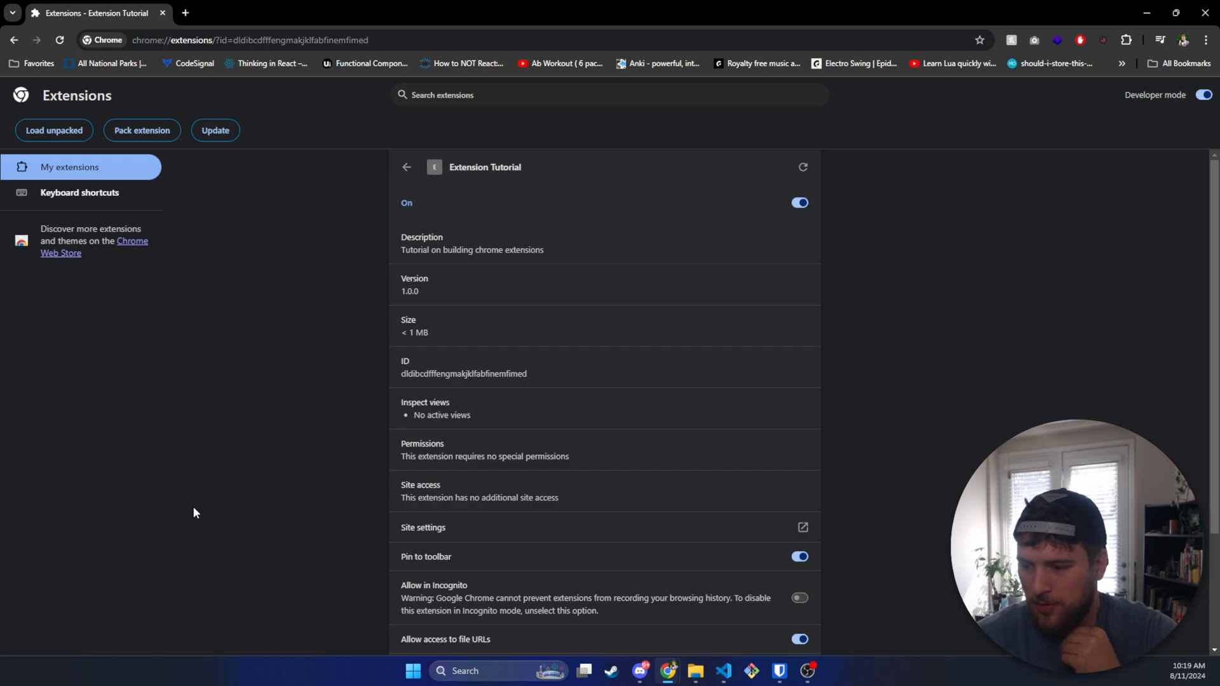
{"action": "mouse_move", "coordinate": [186, 484]}
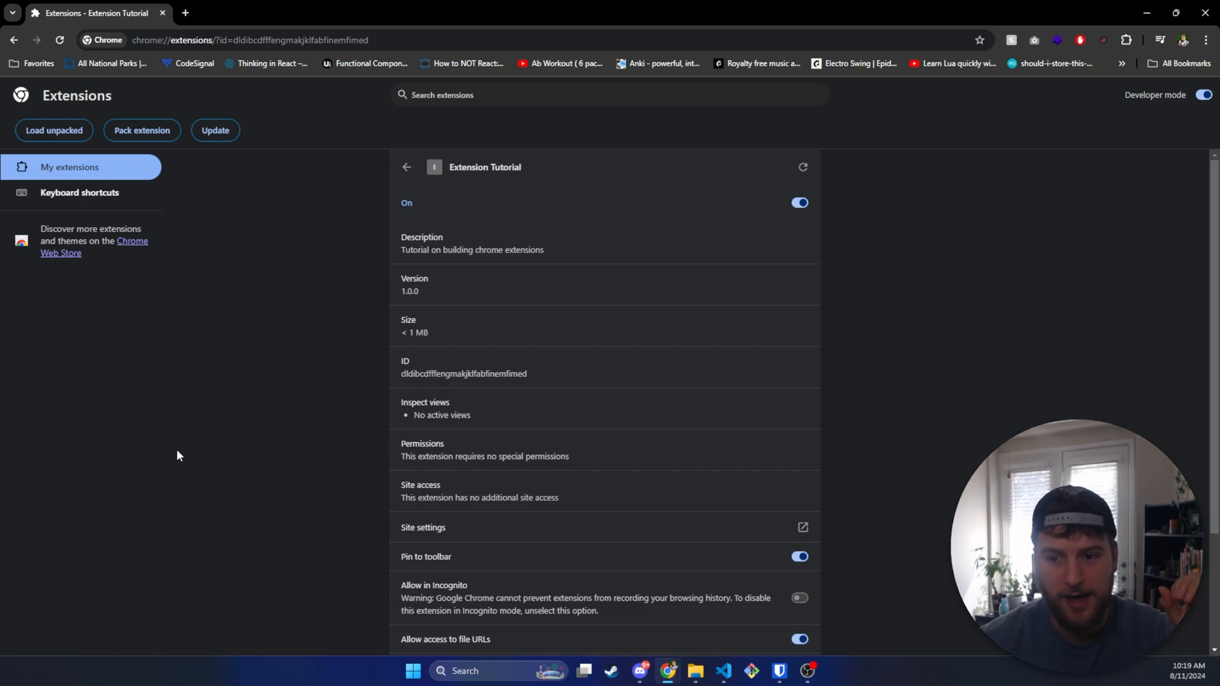
{"action": "mouse_move", "coordinate": [185, 434]}
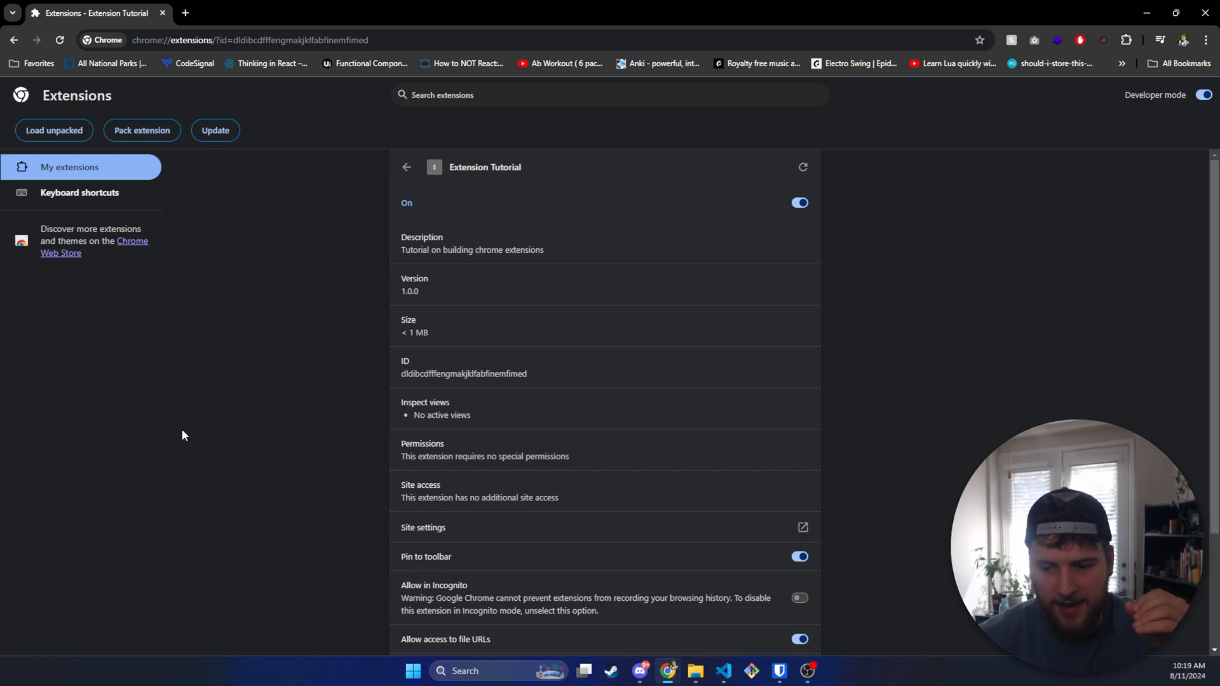